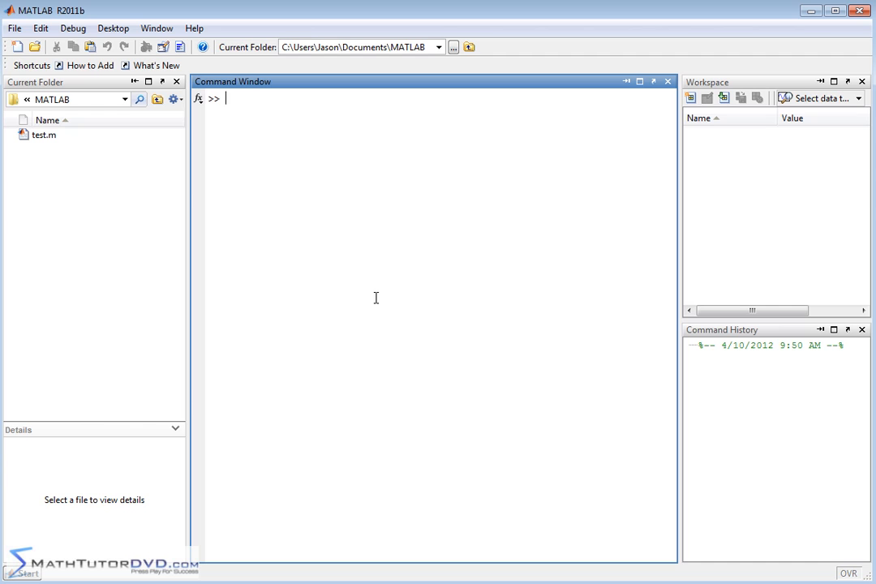
{"action": "mouse_move", "coordinate": [272, 126]}
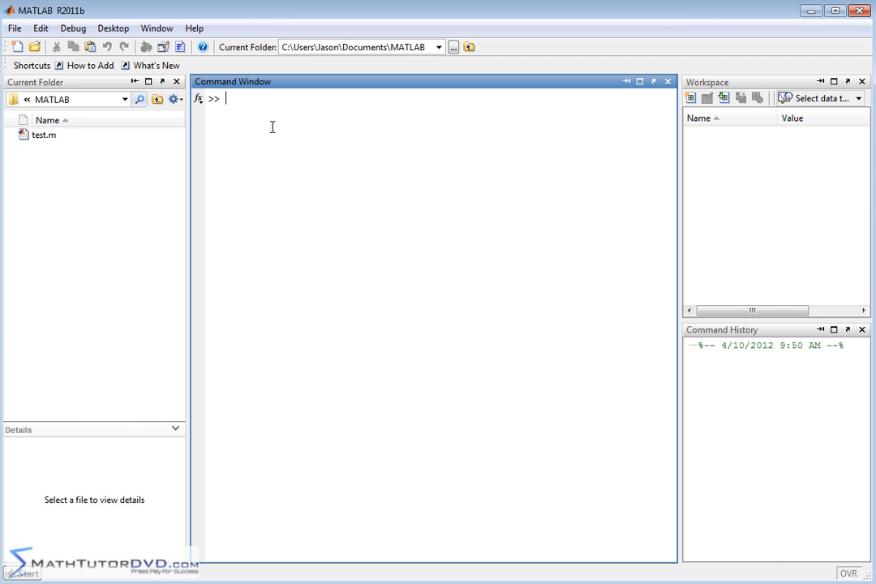
{"action": "mouse_move", "coordinate": [270, 130]}
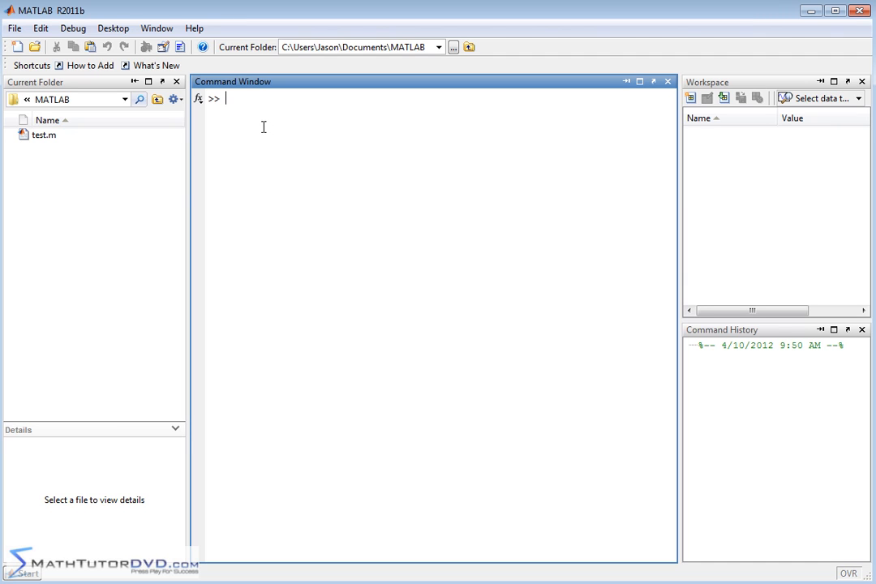
{"action": "mouse_move", "coordinate": [302, 232]}
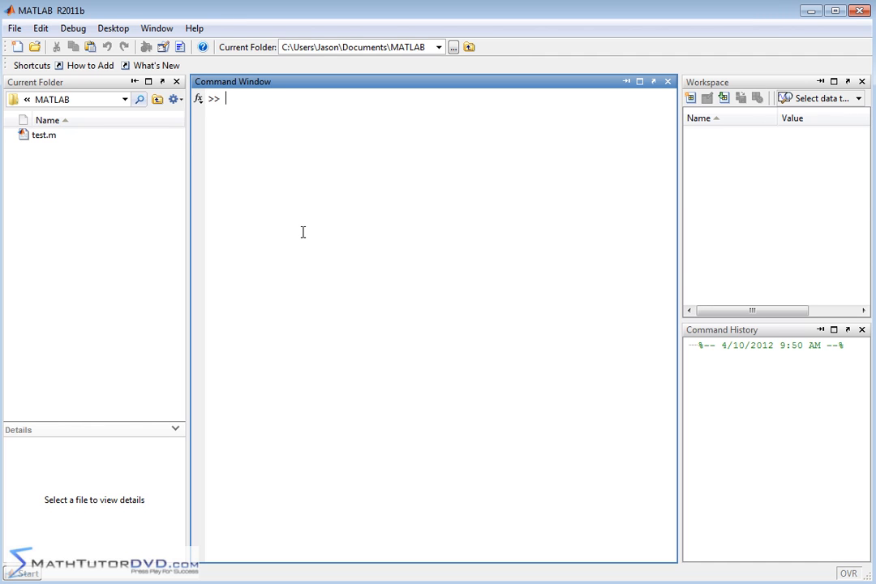
- Define x = [0:1:10], a 1x11 vector of values 0 through 10
{"action": "type", "text": "x"}
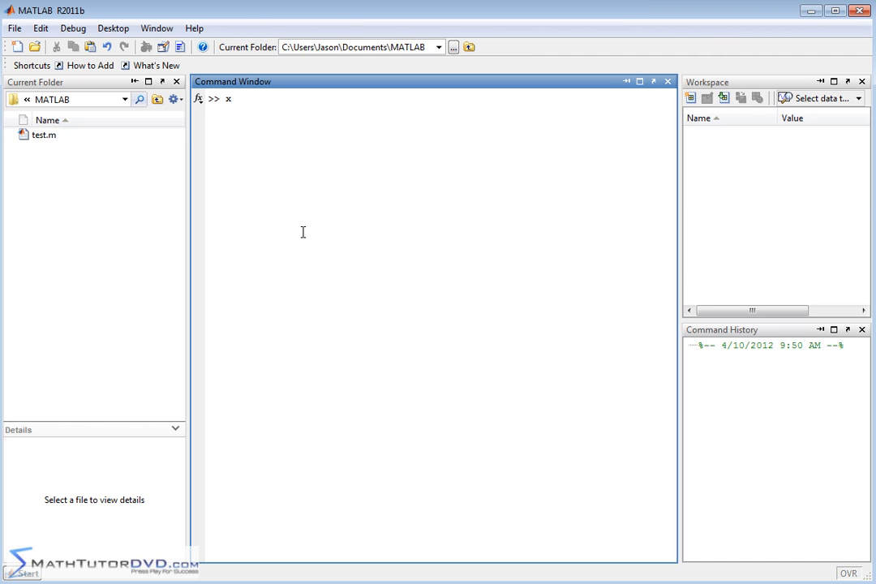
{"action": "type", "text": "x"}
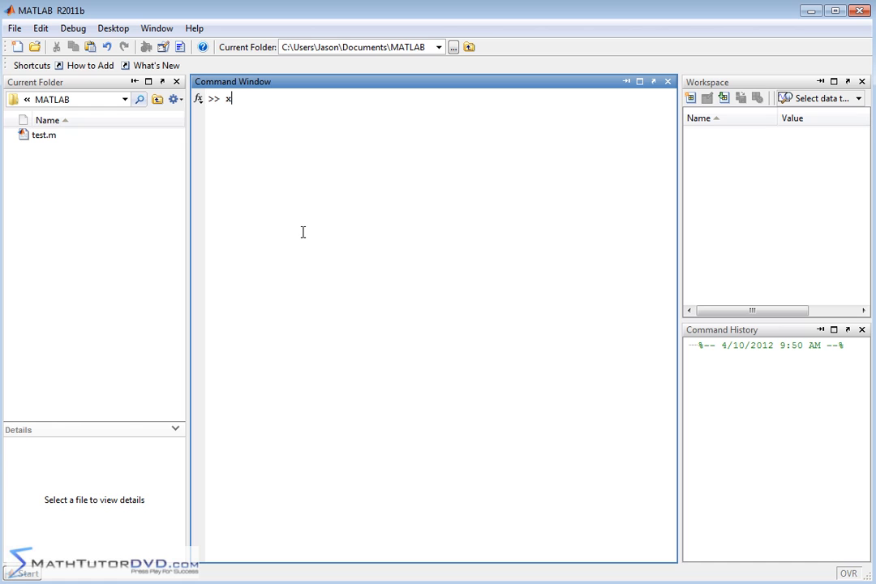
{"action": "type", "text": "="}
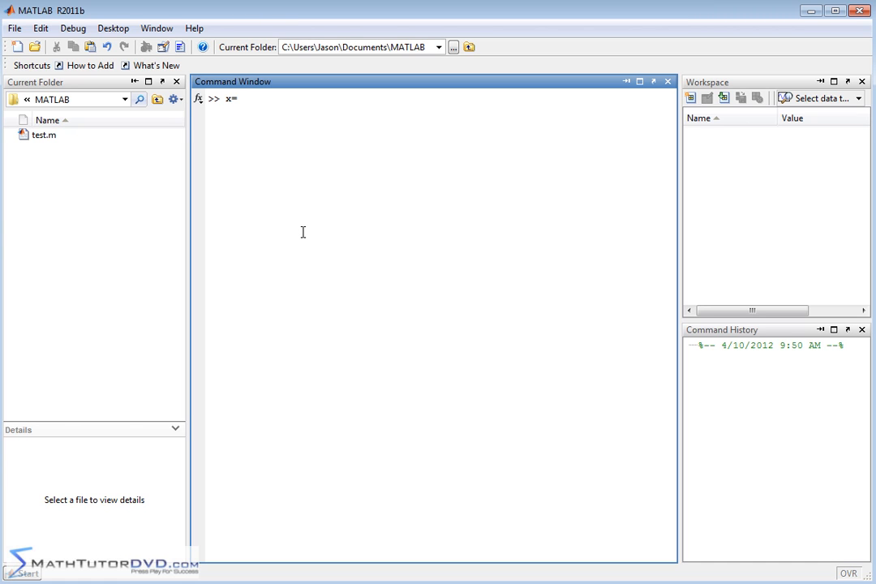
{"action": "type", "text": "["}
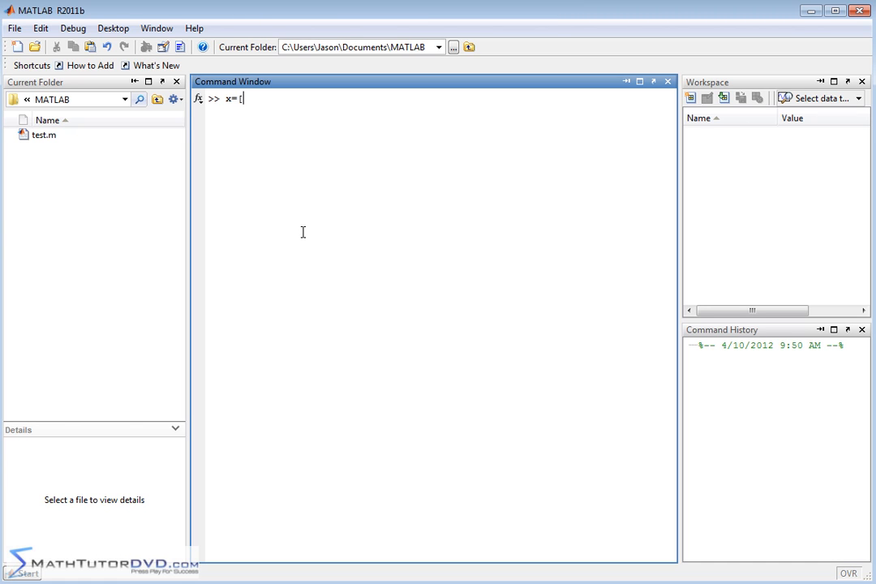
{"action": "type", "text": "0"}
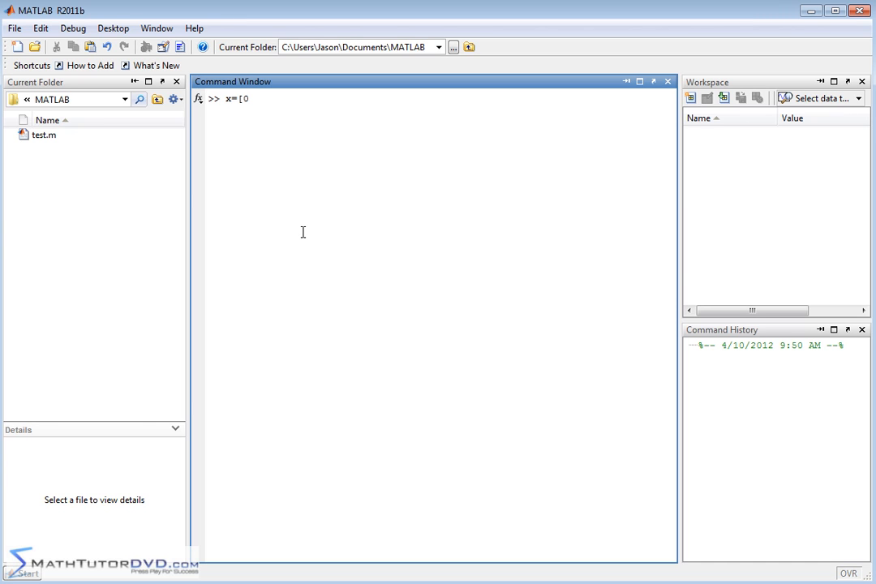
{"action": "type", "text": ":"}
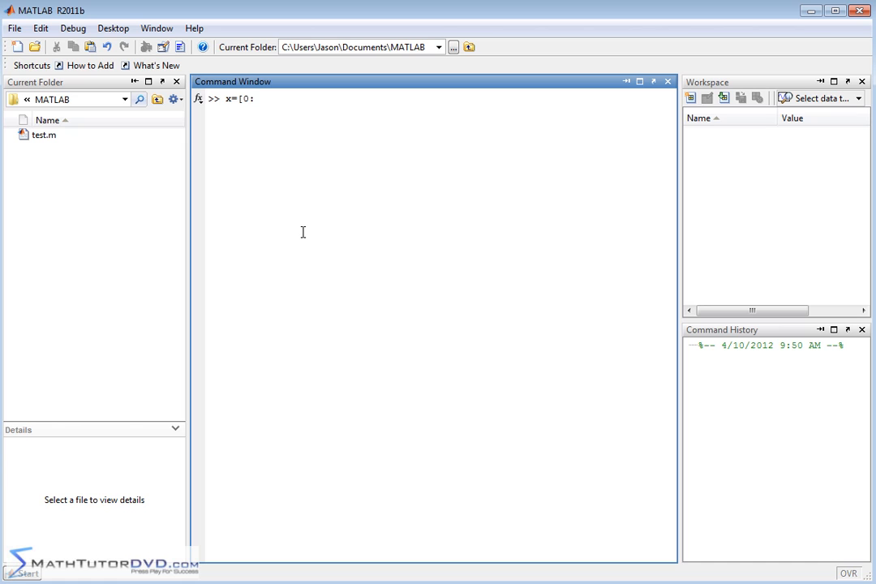
{"action": "type", "text": "1"}
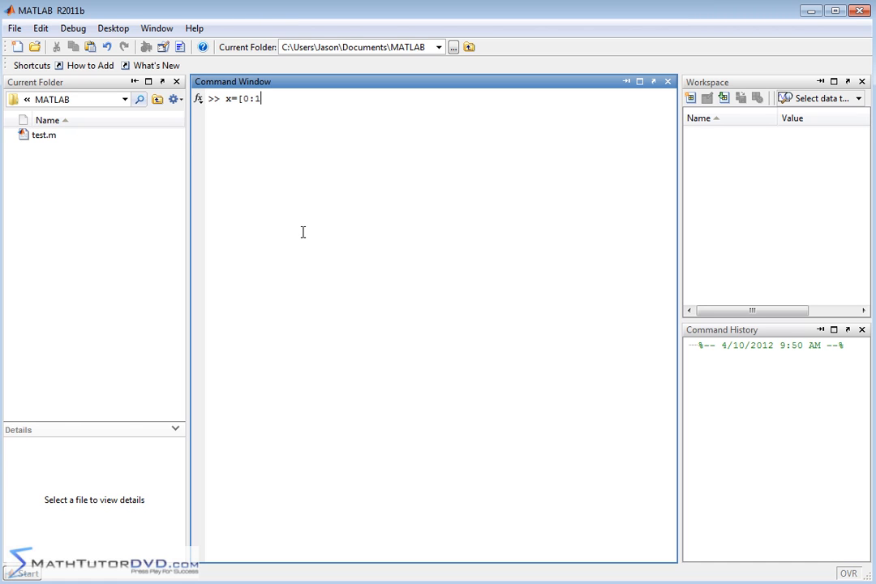
{"action": "type", "text": ":"}
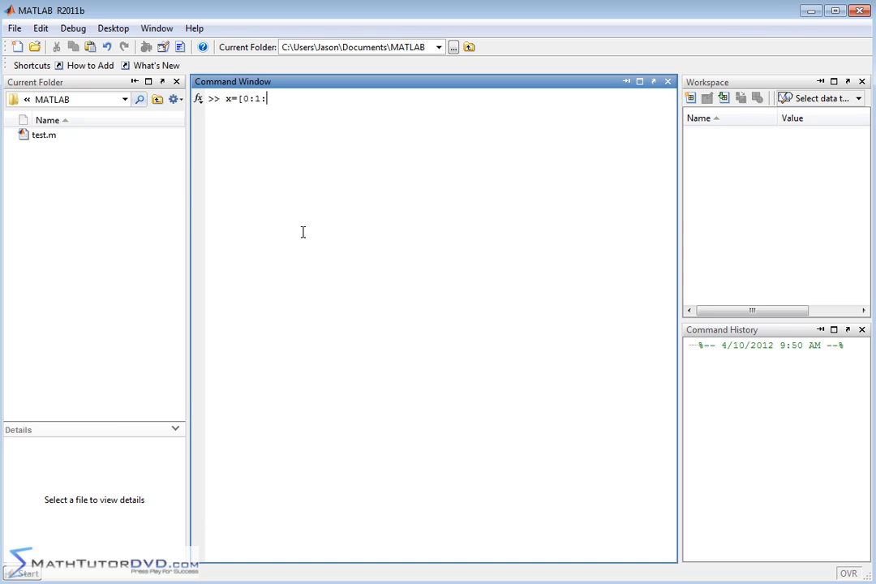
{"action": "type", "text": "10"}
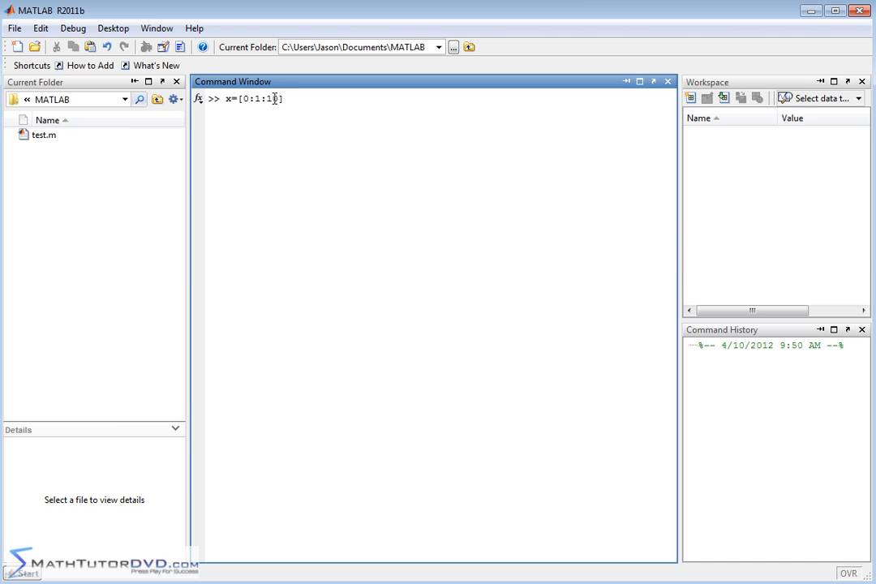
{"action": "type", "text": "0"}
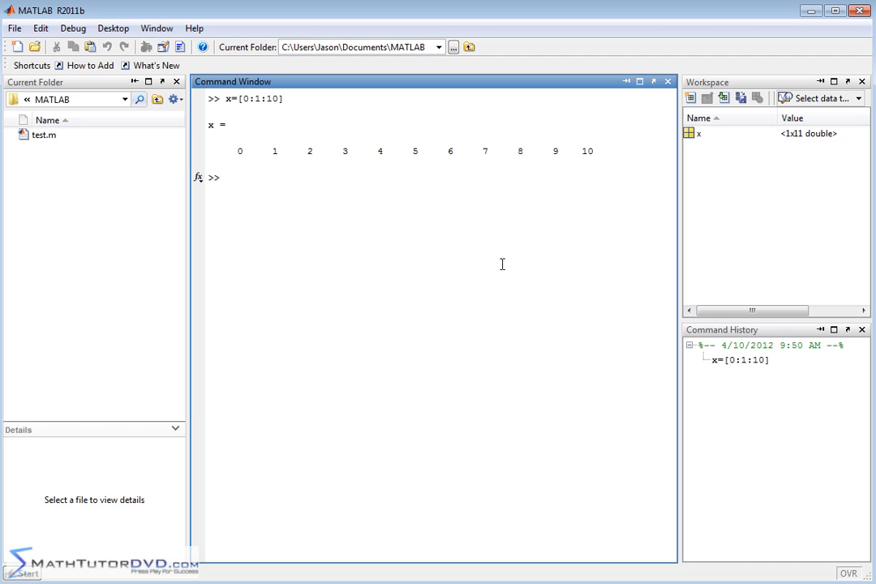
{"action": "mouse_move", "coordinate": [503, 280]}
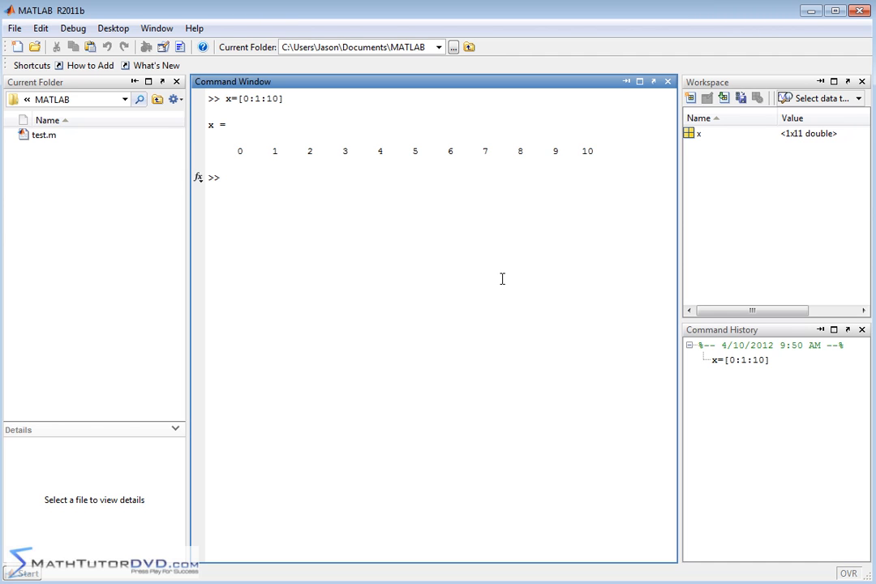
- Enter y=x^2 at the prompt, to be corrected to the element-wise y=x.^2
{"action": "type", "text": "y="}
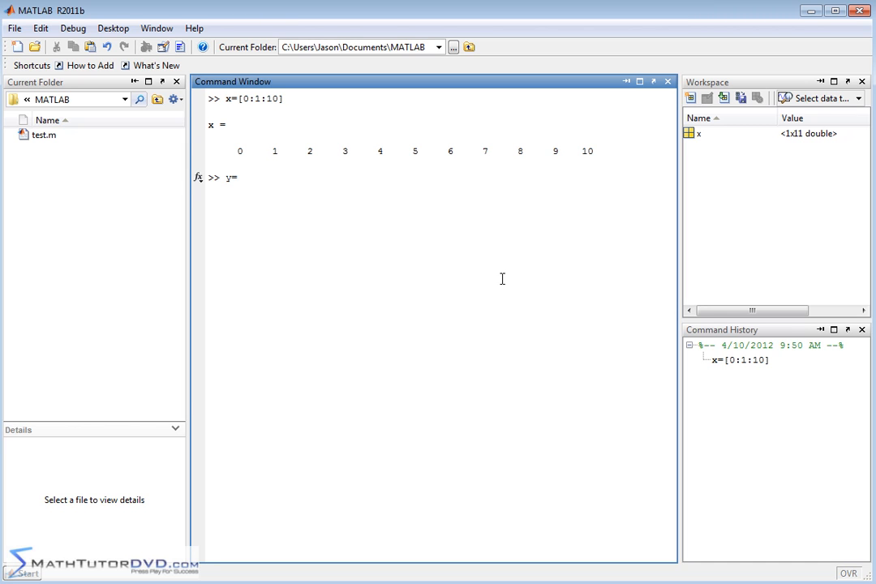
{"action": "type", "text": "x^2"}
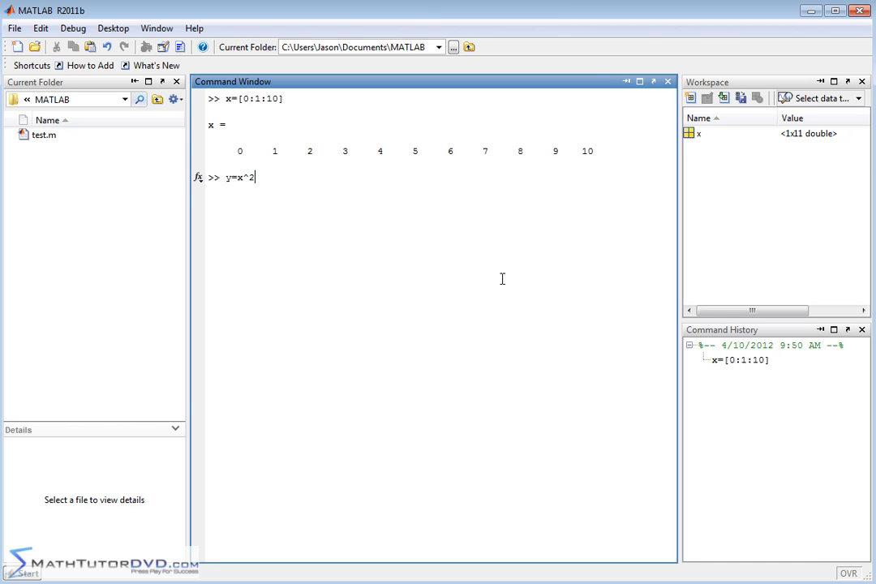
{"action": "mouse_move", "coordinate": [237, 144]}
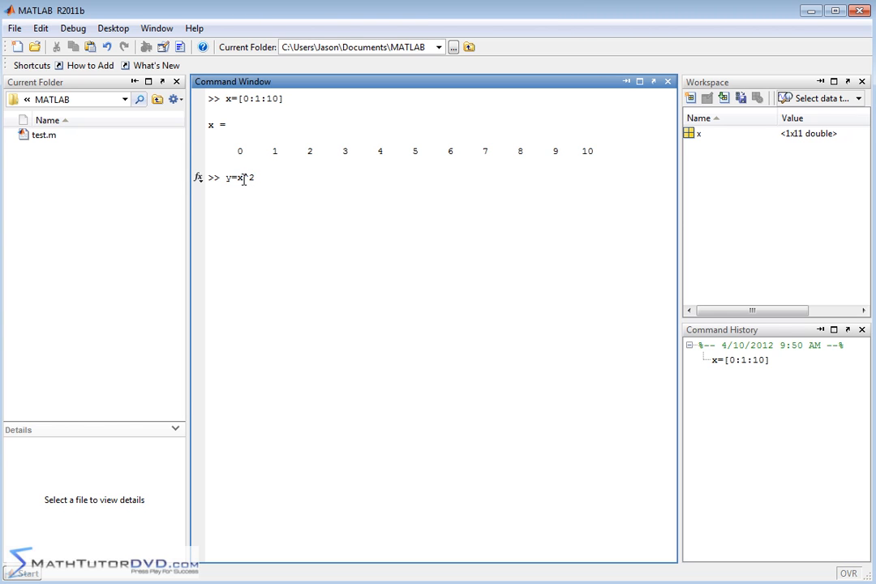
{"action": "mouse_move", "coordinate": [304, 326]}
{"action": "type", "text": "."}
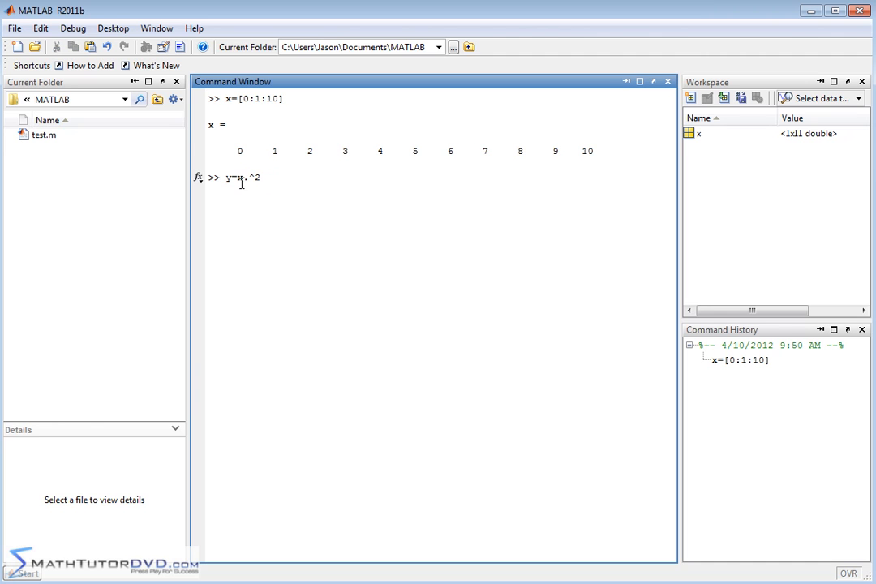
{"action": "mouse_move", "coordinate": [311, 199]}
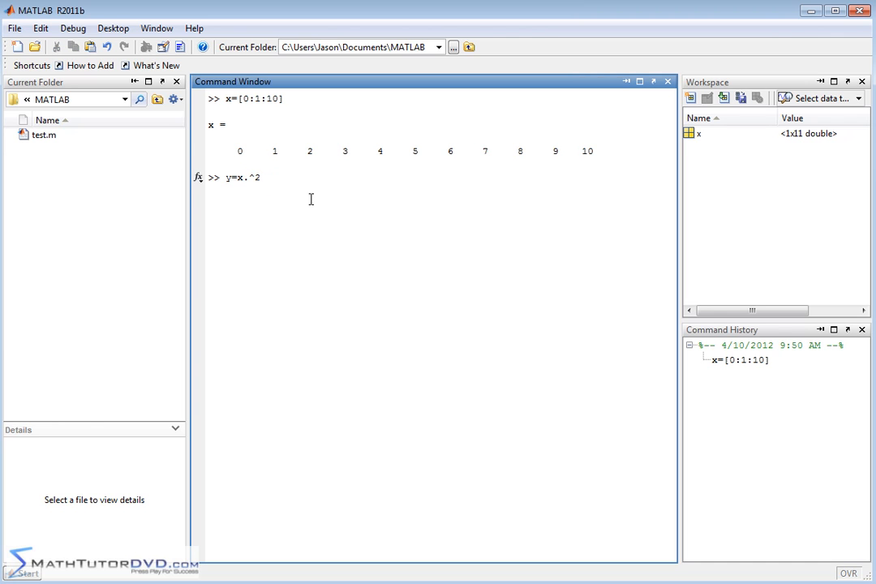
{"action": "mouse_move", "coordinate": [348, 151]}
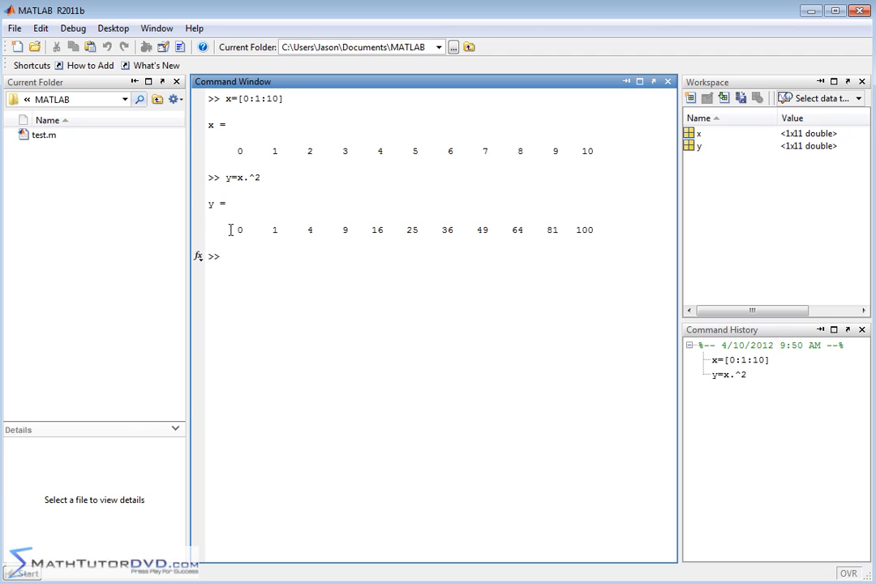
{"action": "mouse_move", "coordinate": [587, 328]}
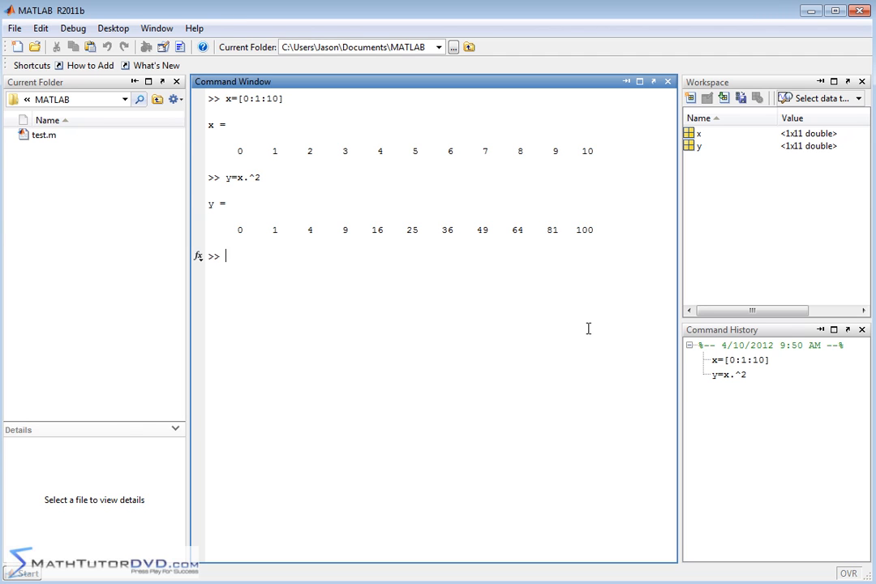
- Plot y against x as a rising squared curve, then close the figure
{"action": "type", "text": "plot("}
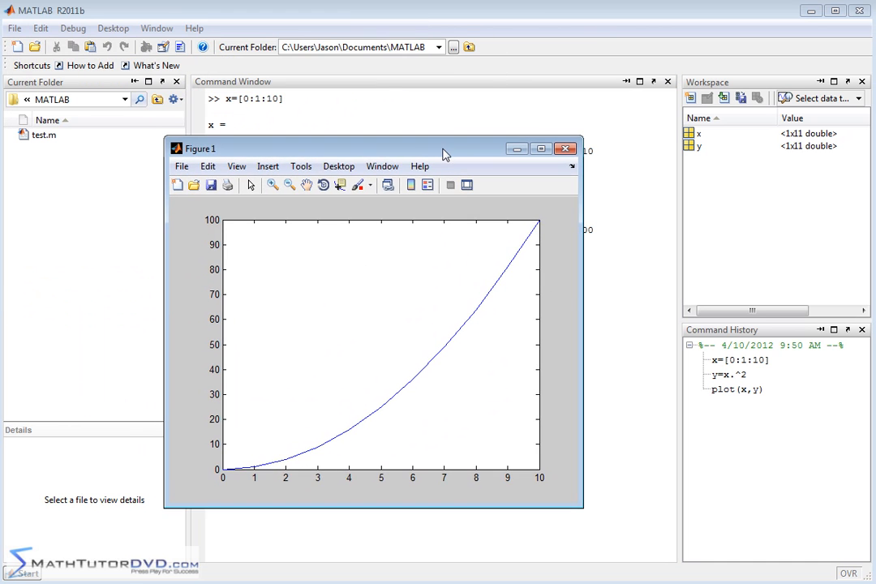
{"action": "mouse_move", "coordinate": [318, 432]}
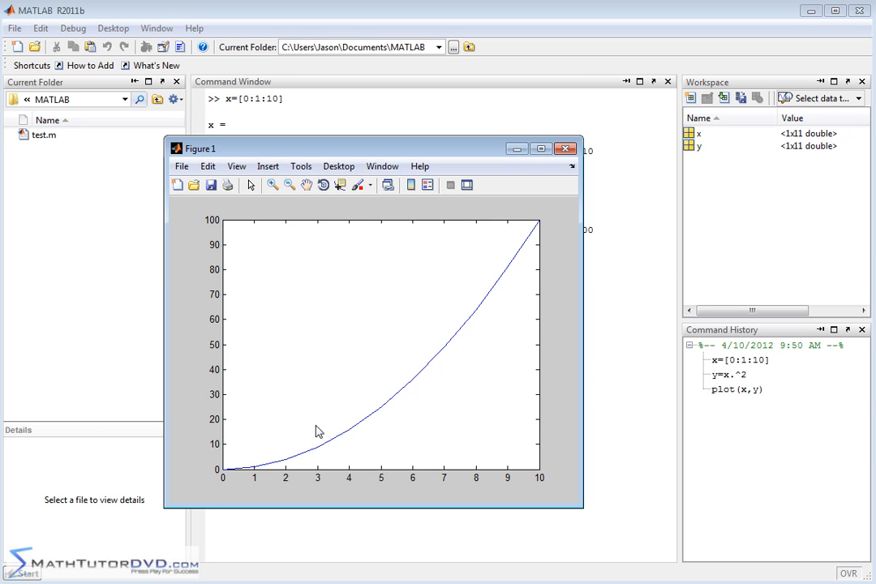
{"action": "mouse_move", "coordinate": [244, 474]}
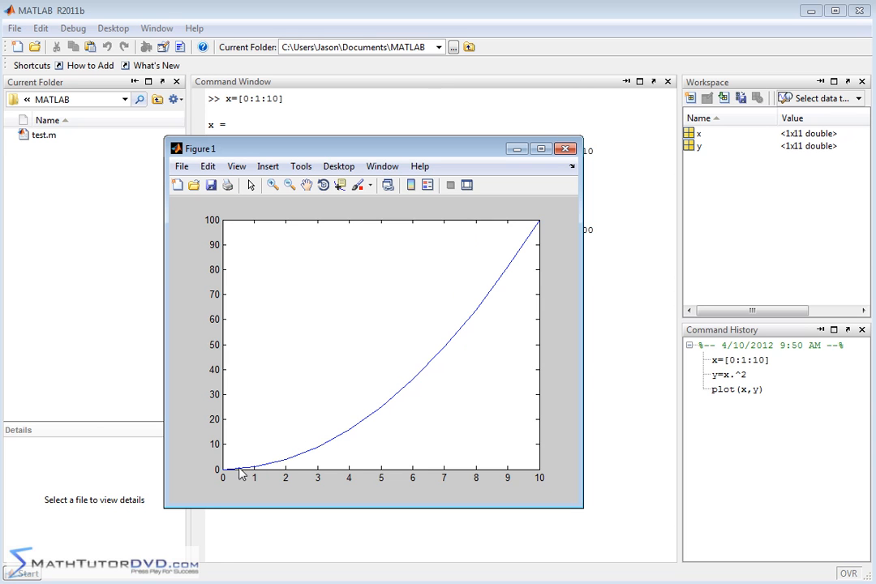
{"action": "mouse_move", "coordinate": [528, 354]}
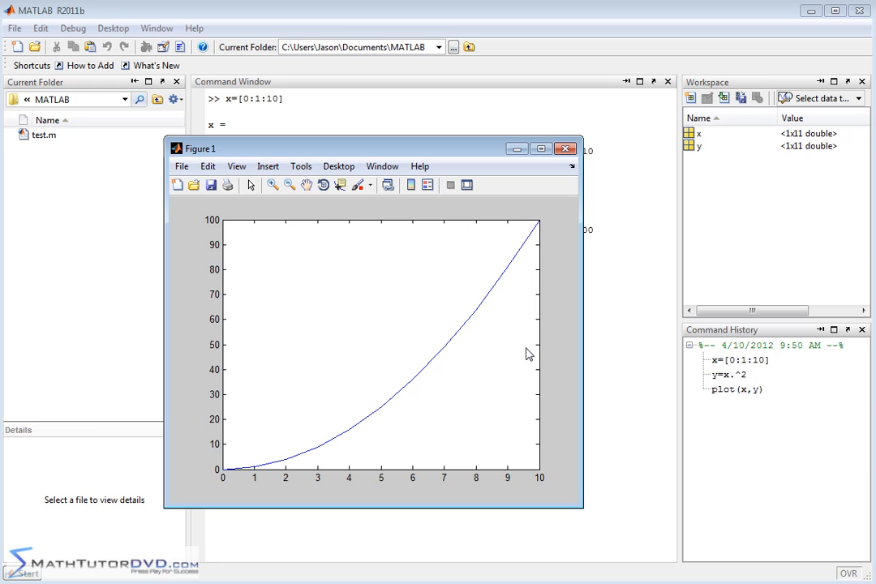
{"action": "left_click", "coordinate": [565, 149]}
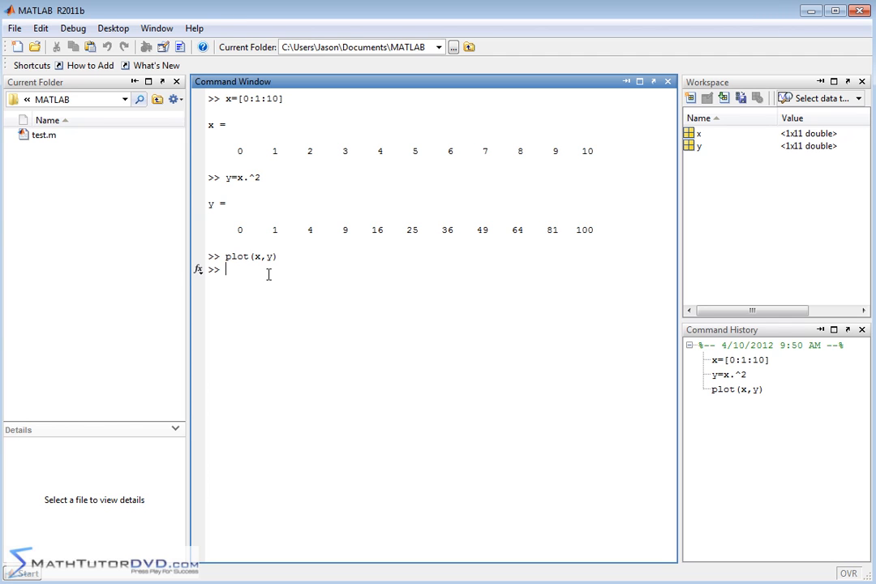
- Recompute y=x.^2 over the new x from -10 to 10, giving 21 squared values
{"action": "type", "text": "y=x.^2"}
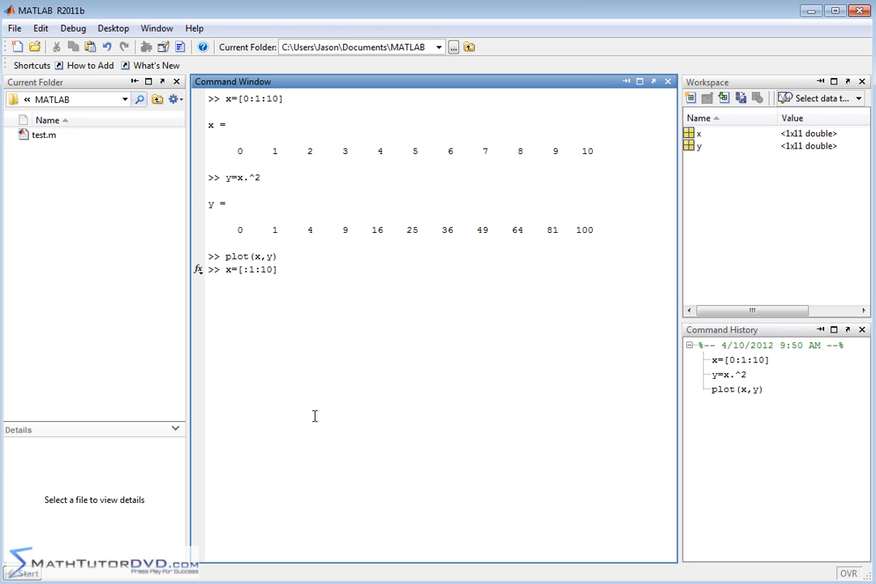
{"action": "type", "text": "-10"}
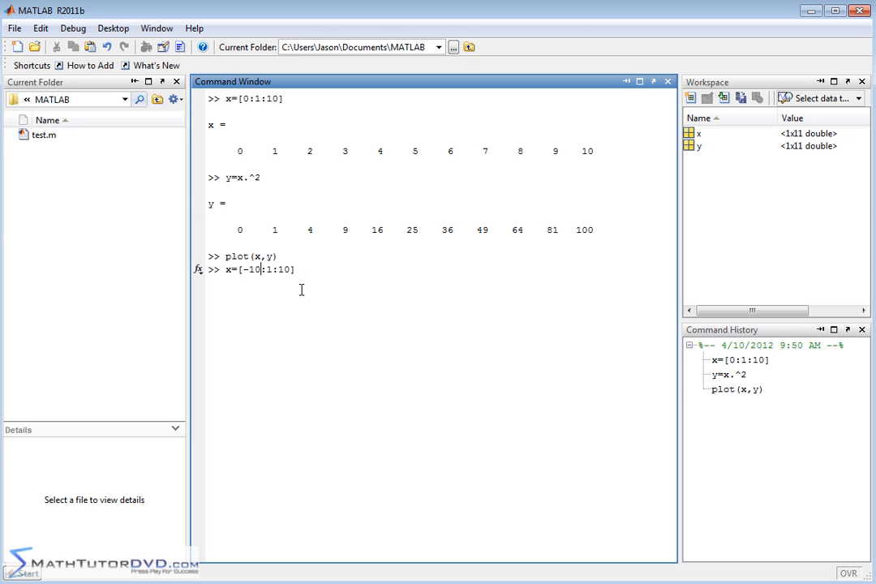
{"action": "left_click", "coordinate": [310, 270]}
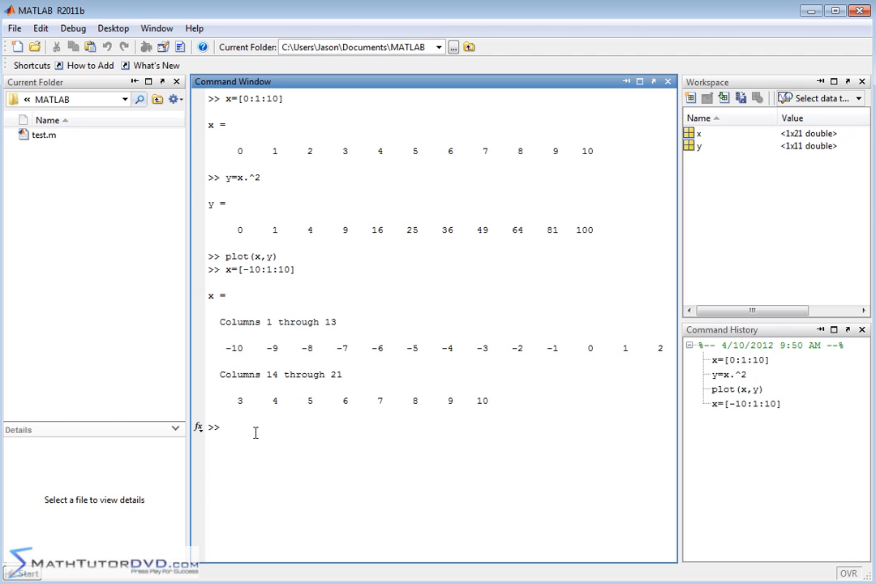
{"action": "type", "text": "plot(x,y)"}
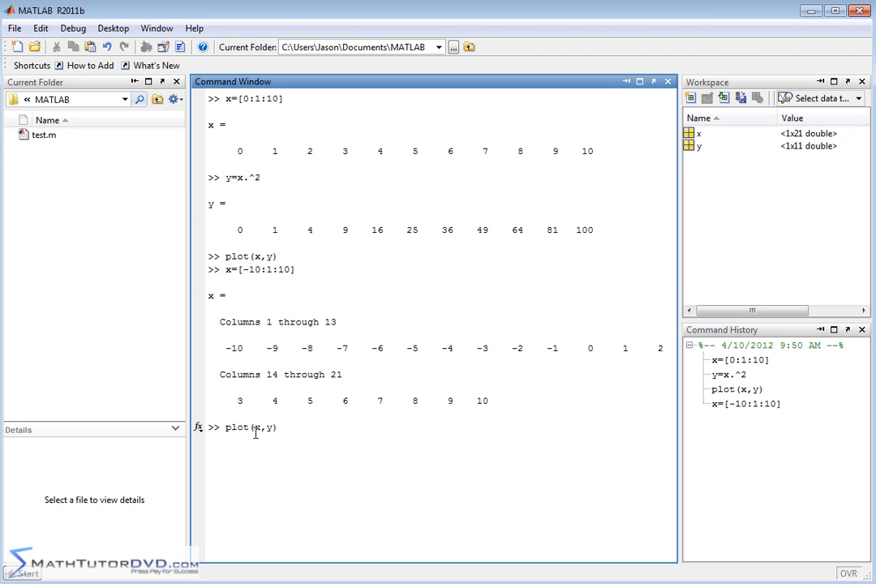
{"action": "key", "text": "Up"}
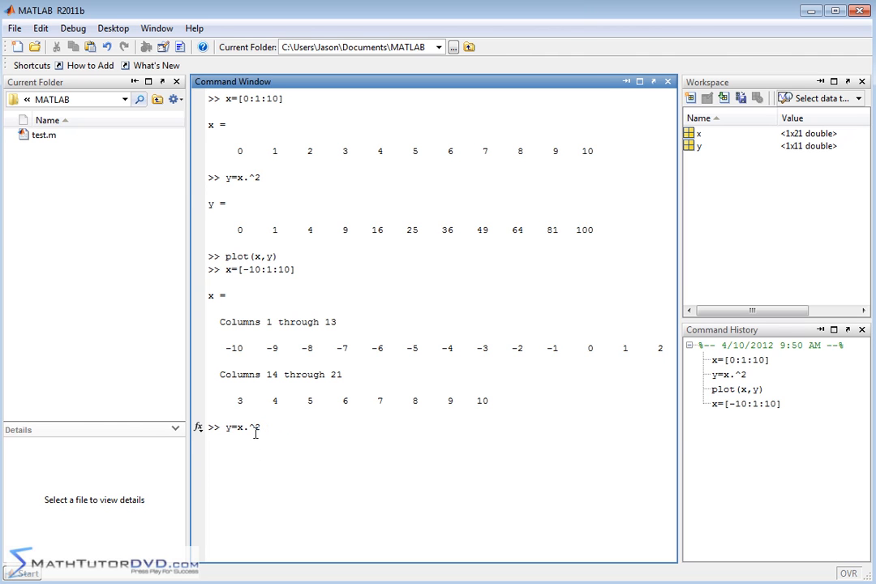
{"action": "key", "text": "enter"}
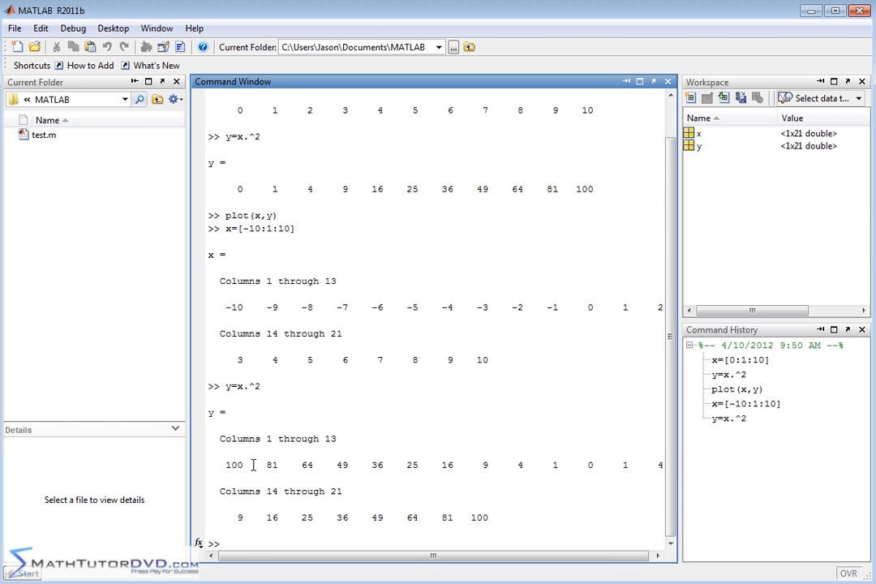
- Plot the parabola over -10 to 10, browse the figure's Insert menu, and return to the Command Window
{"action": "type", "text": "x=[-10:1:10]"}
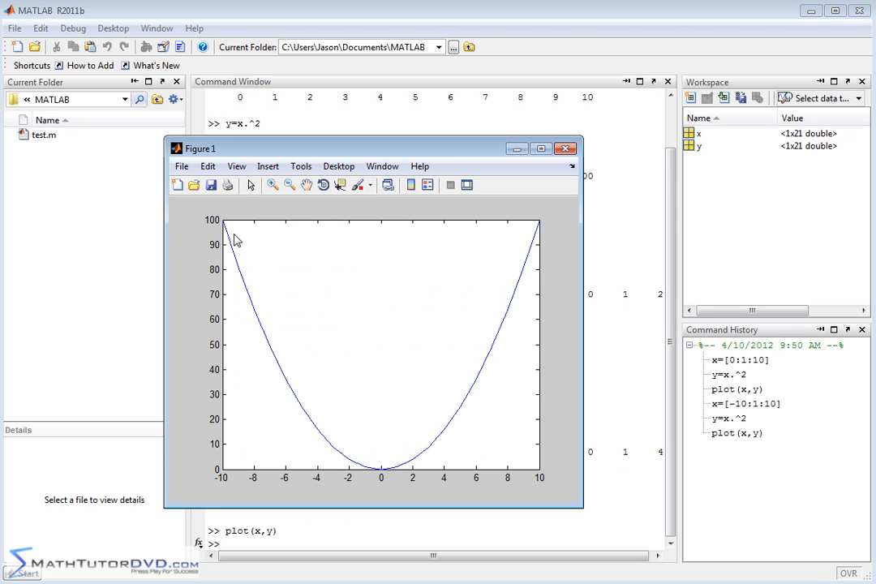
{"action": "mouse_move", "coordinate": [432, 478]}
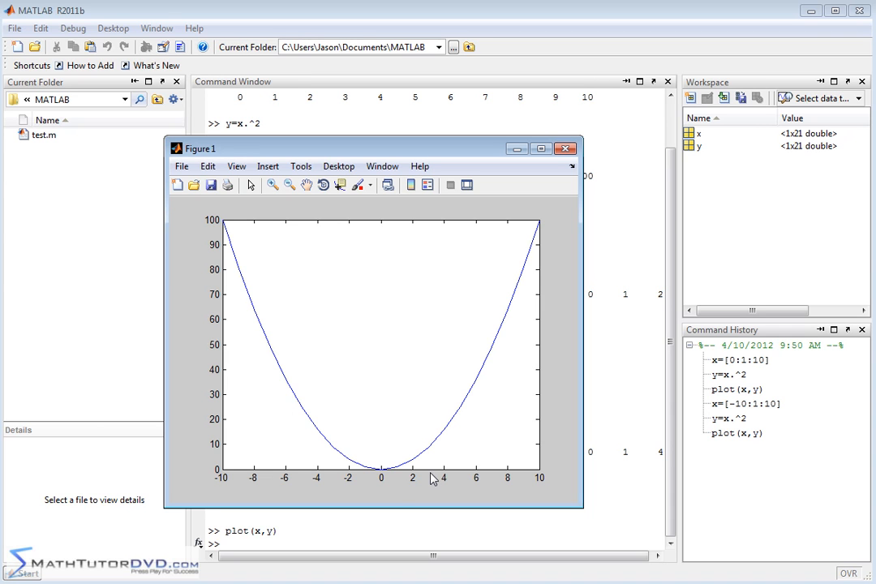
{"action": "mouse_move", "coordinate": [224, 487]}
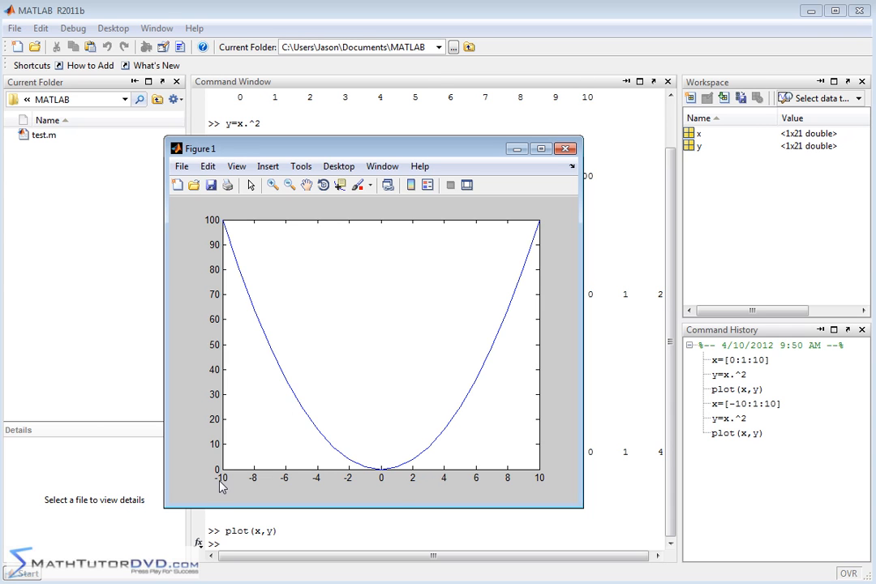
{"action": "mouse_move", "coordinate": [457, 490]}
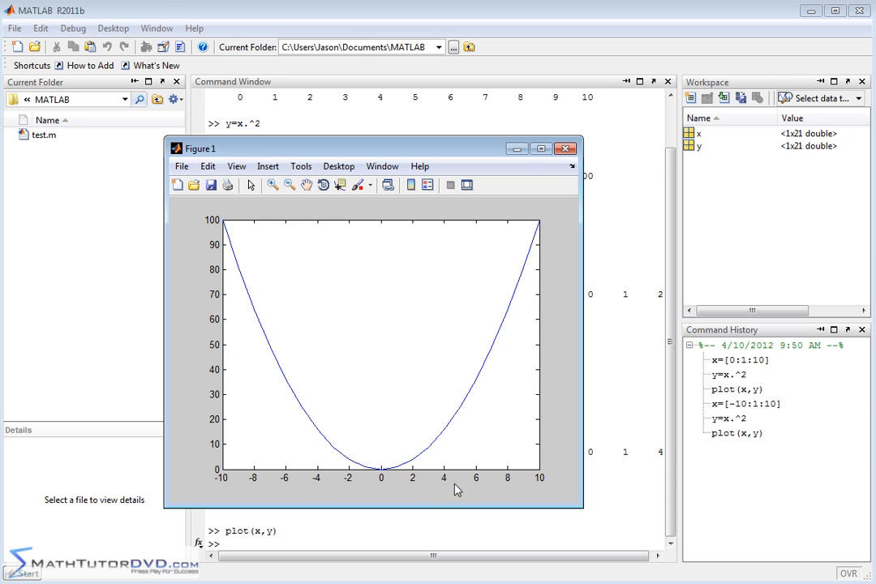
{"action": "mouse_move", "coordinate": [426, 431]}
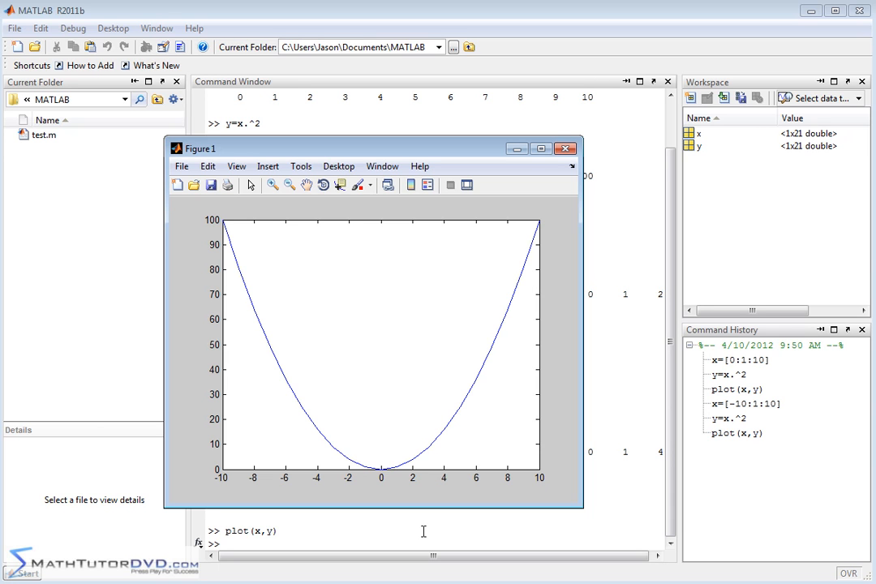
{"action": "left_click", "coordinate": [268, 166]}
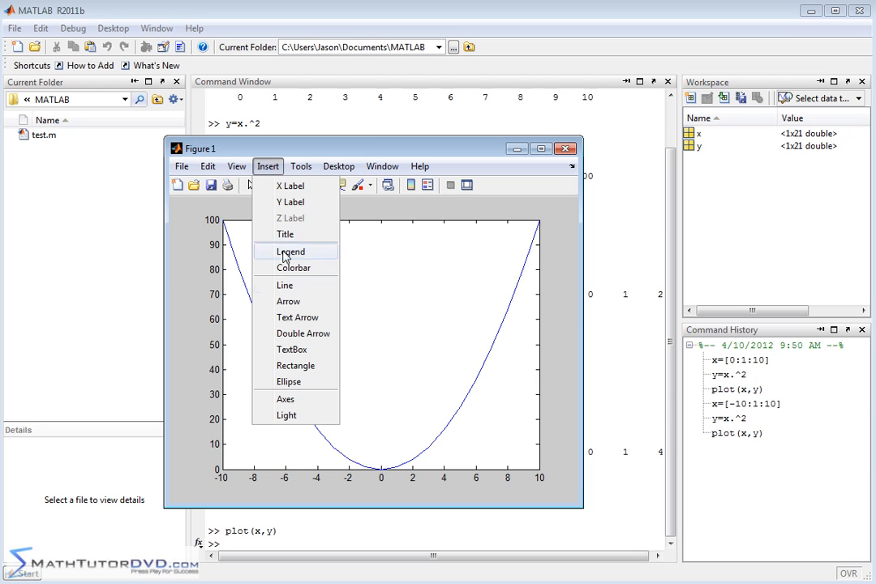
{"action": "mouse_move", "coordinate": [285, 234]}
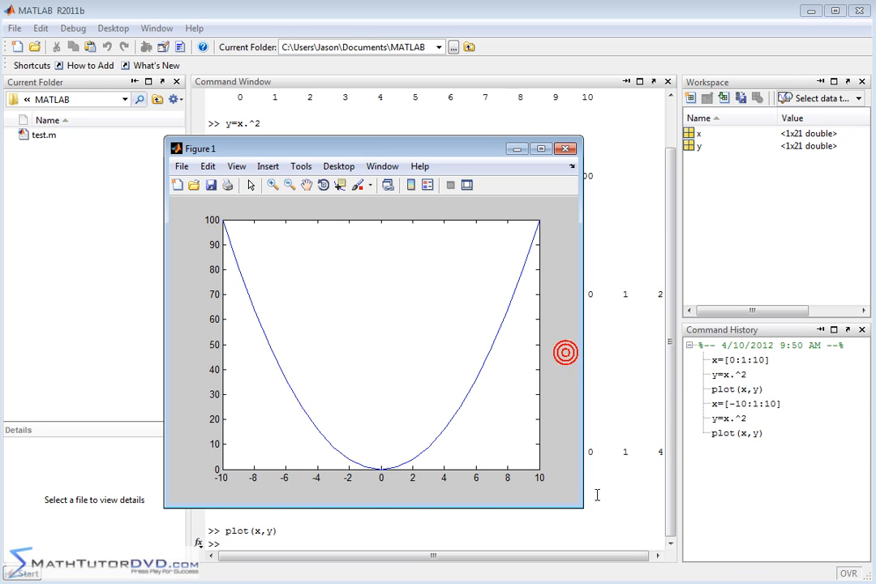
{"action": "left_click", "coordinate": [564, 148]}
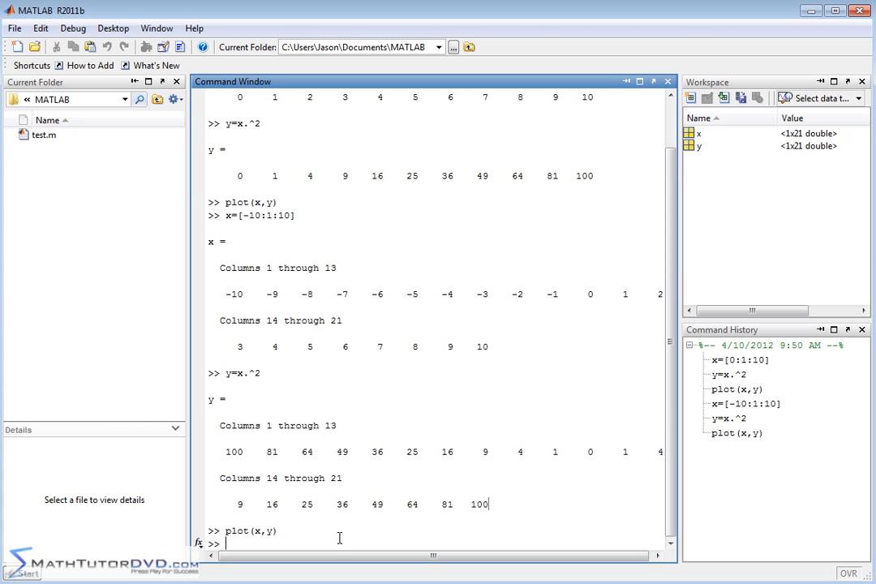
- Clear the Command Window with clc and reset x = [0:1:10]
{"action": "type", "text": "clc"}
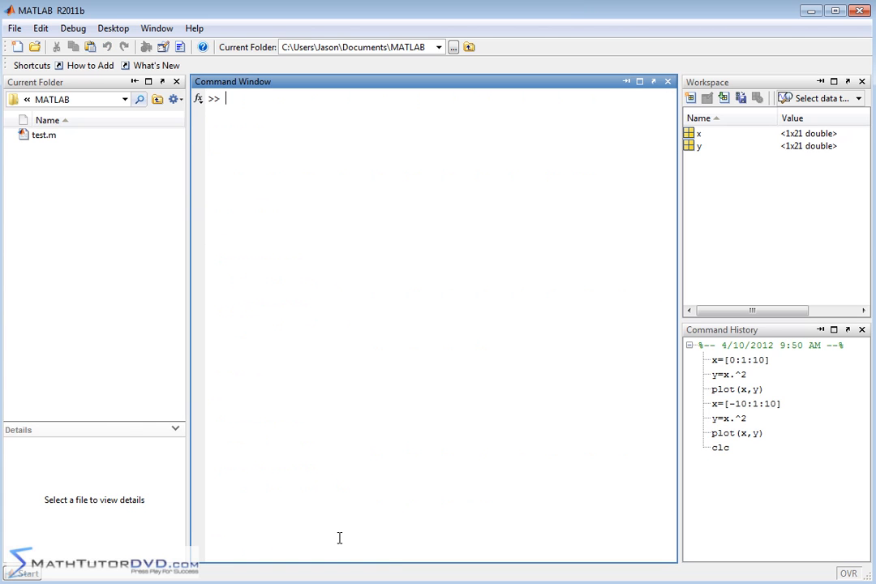
{"action": "type", "text": "x=["}
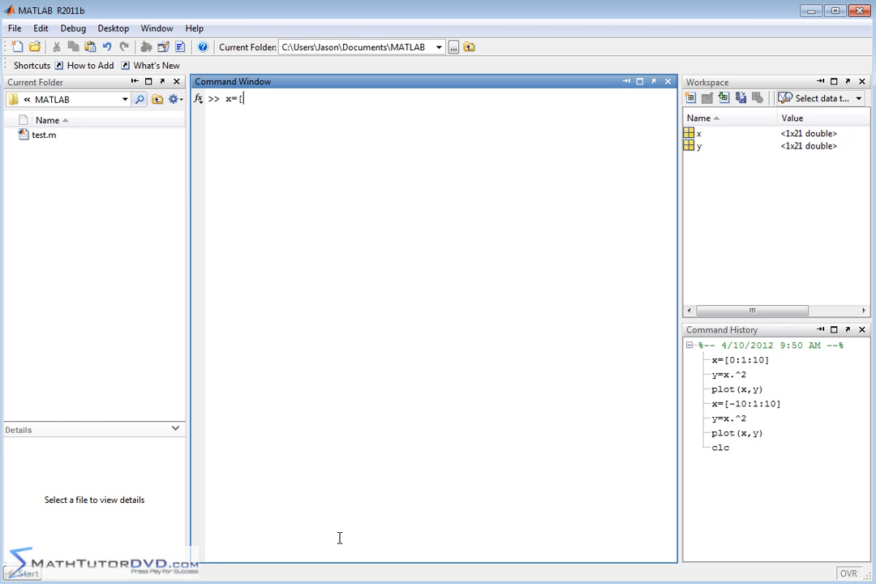
{"action": "type", "text": "0"}
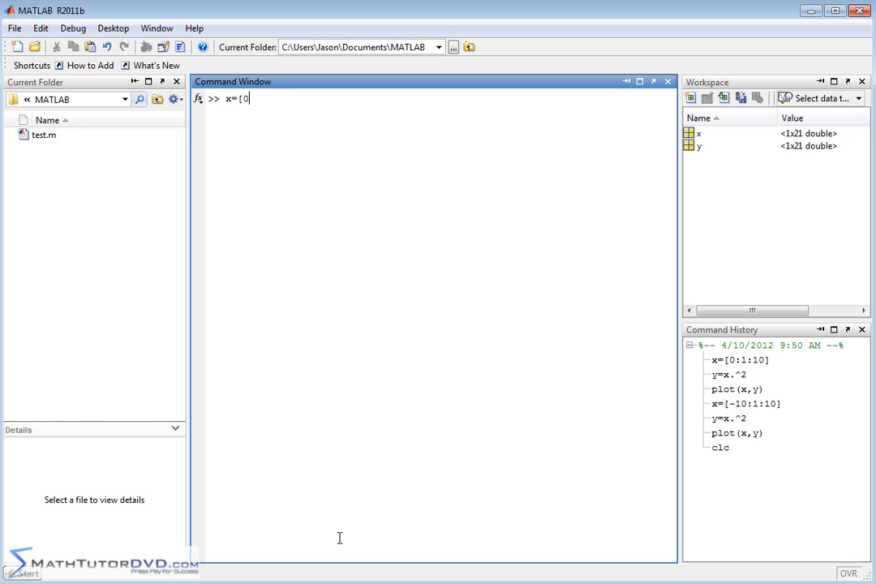
{"action": "type", "text": ":1:"}
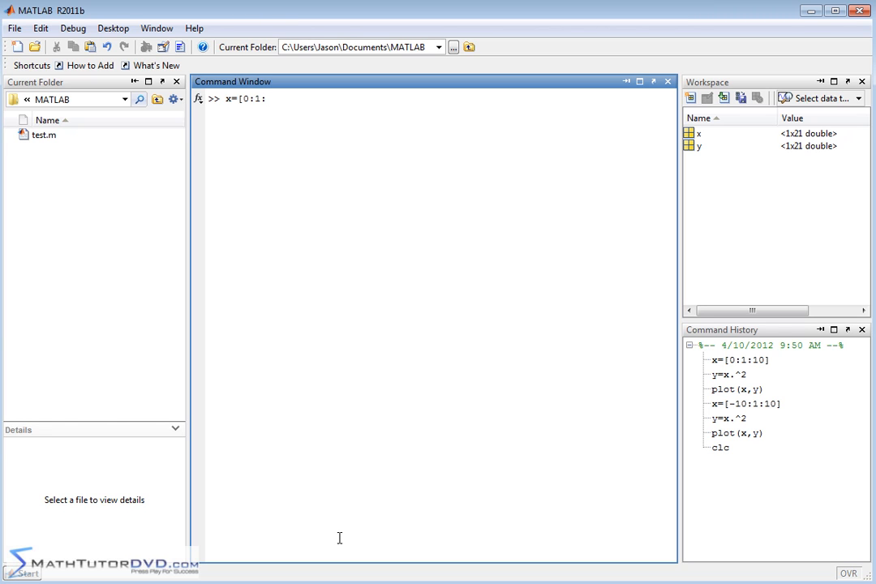
{"action": "type", "text": "10]"}
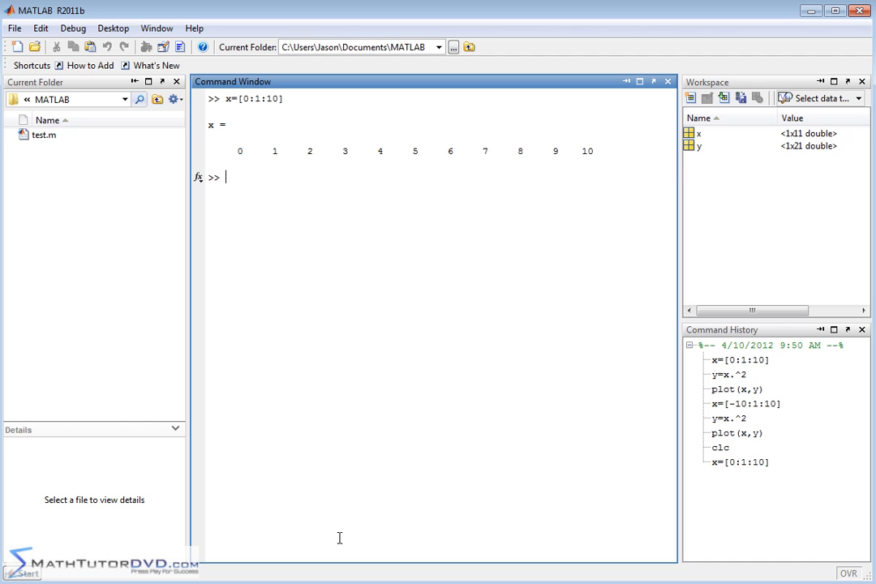
- Compute y=sin(x) for the 11 points and start plot(x,y)
{"action": "type", "text": "y"}
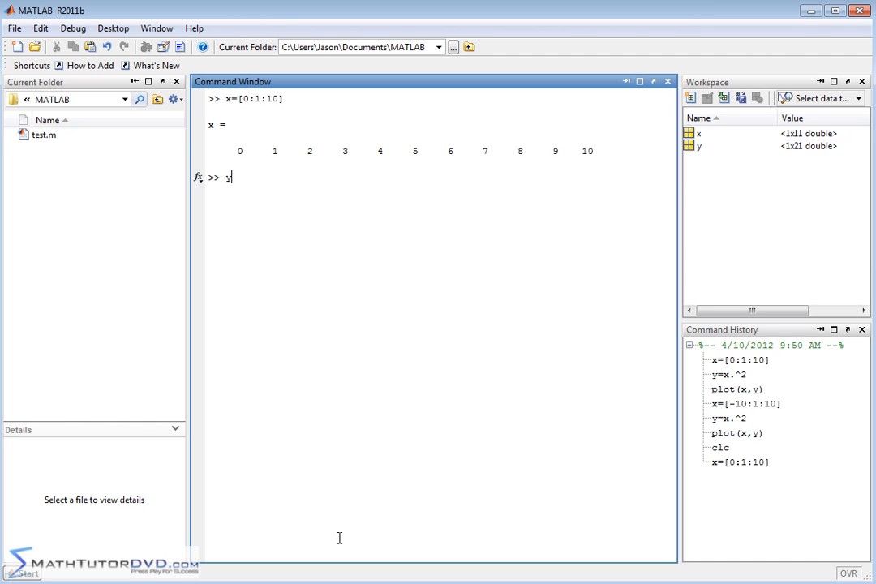
{"action": "type", "text": "=sin"}
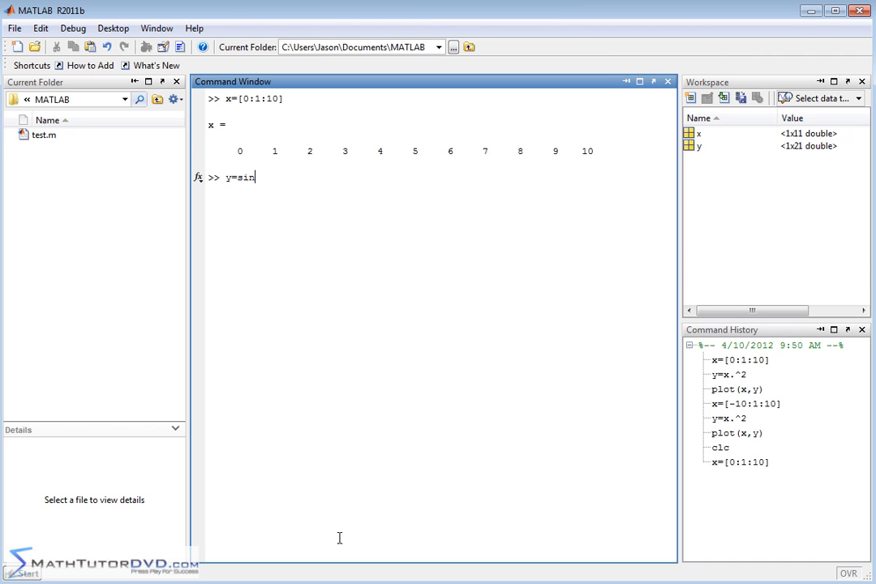
{"action": "type", "text": "(x)"}
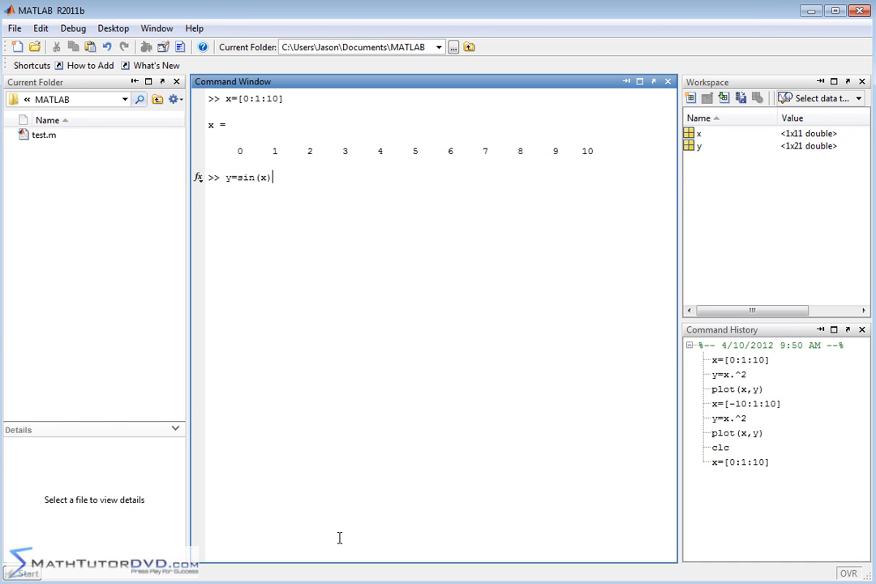
{"action": "mouse_move", "coordinate": [415, 250]}
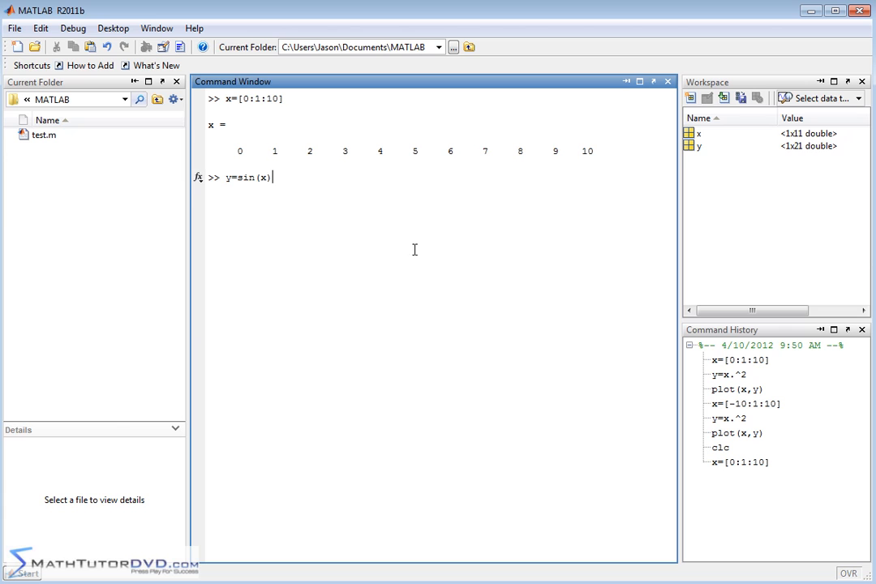
{"action": "key", "text": "enter"}
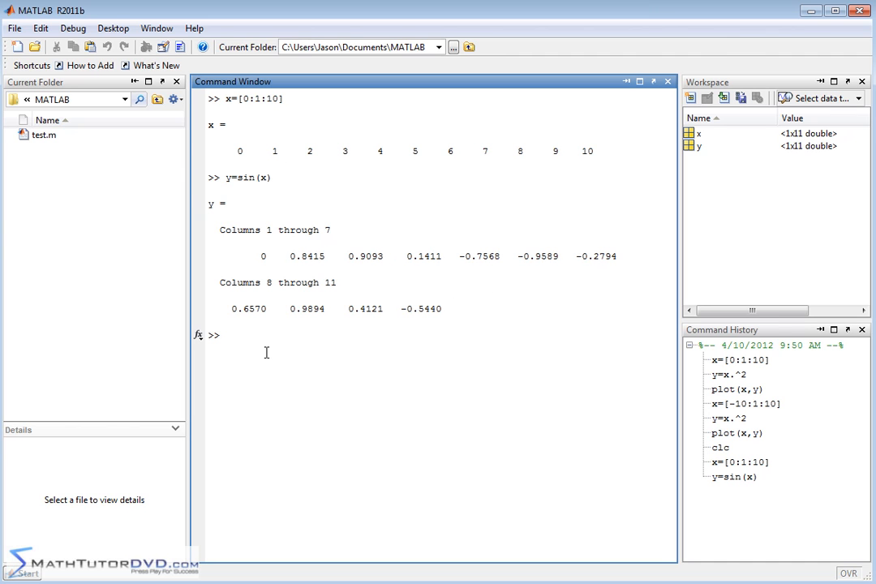
{"action": "type", "text": "plot(x,y"}
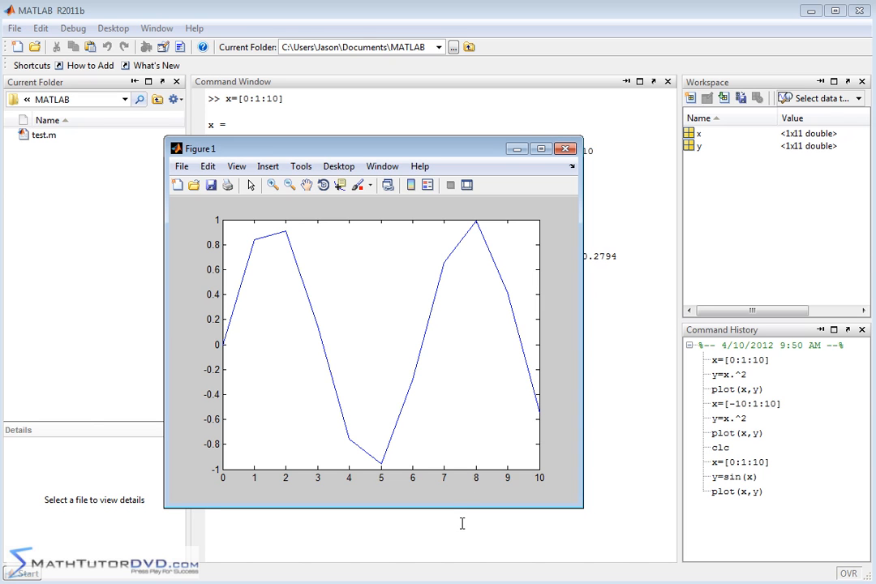
{"action": "mouse_move", "coordinate": [289, 289]}
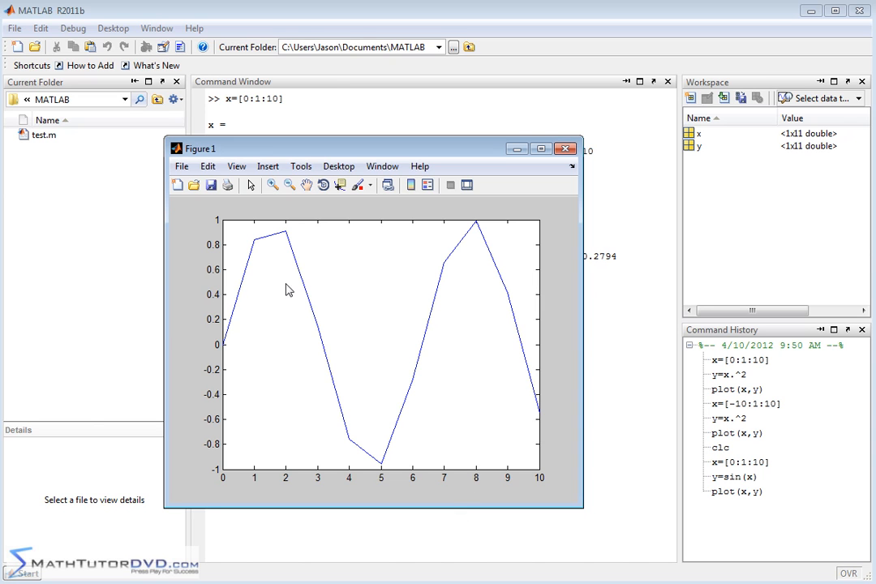
{"action": "mouse_move", "coordinate": [227, 341]}
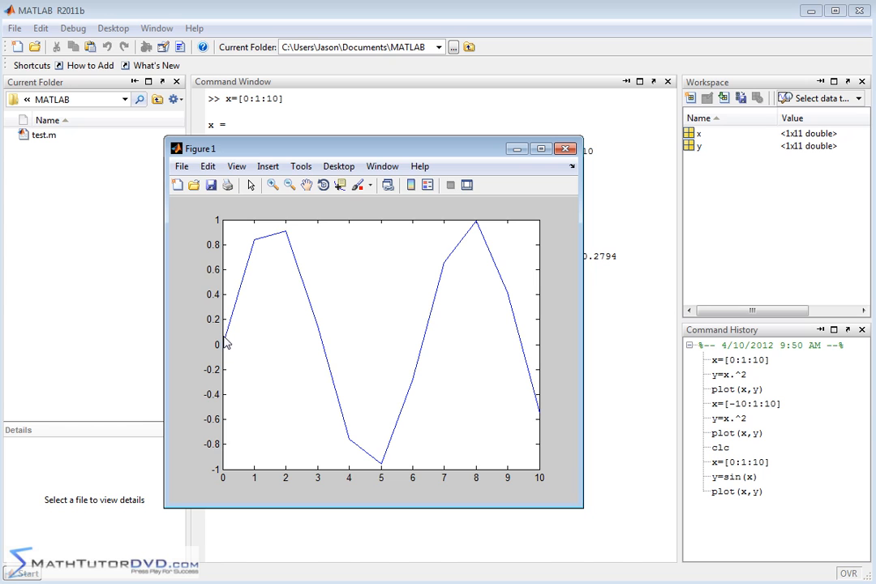
{"action": "mouse_move", "coordinate": [461, 261]}
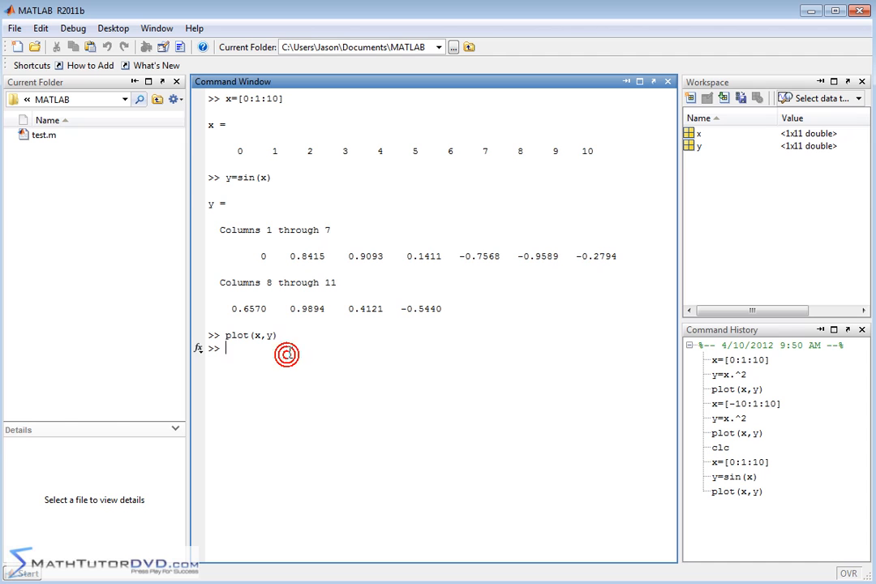
- Redefine x = [0:0.1:10], 101 values from 0 to 10 in steps of 0.1
{"action": "type", "text": "y=sin(x)"}
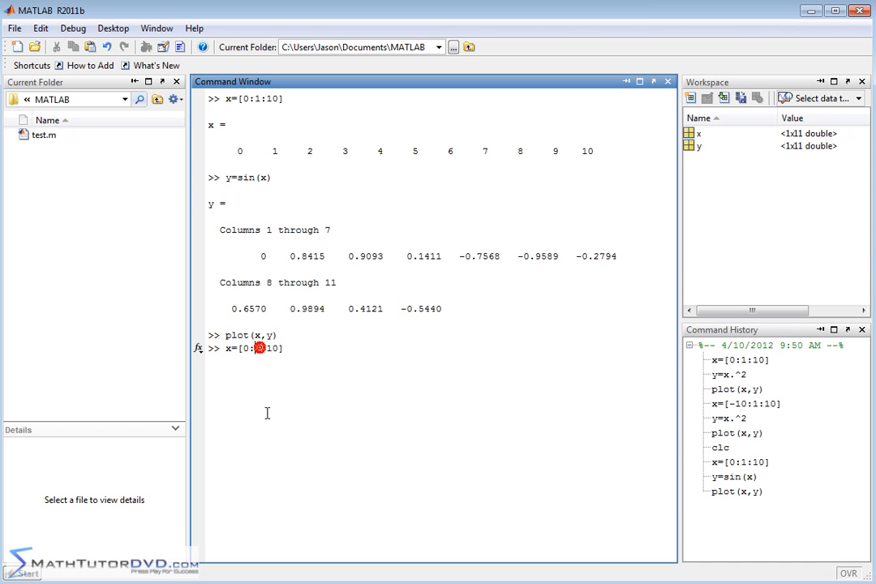
{"action": "type", "text": "."}
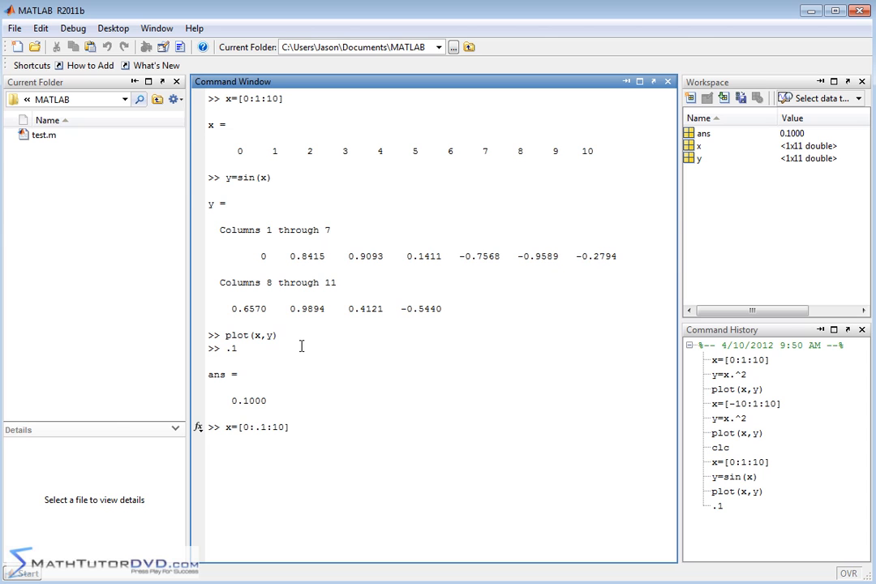
{"action": "mouse_move", "coordinate": [315, 428]}
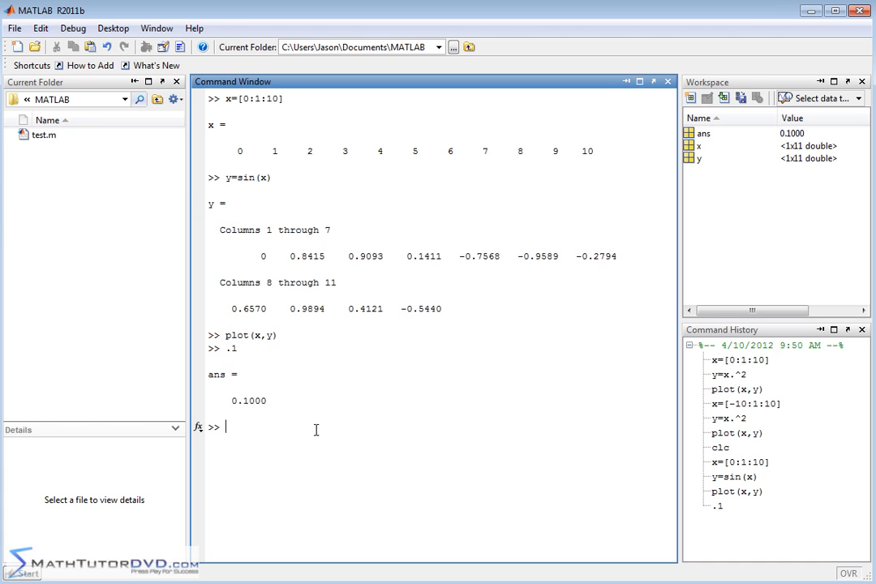
{"action": "type", "text": "x="}
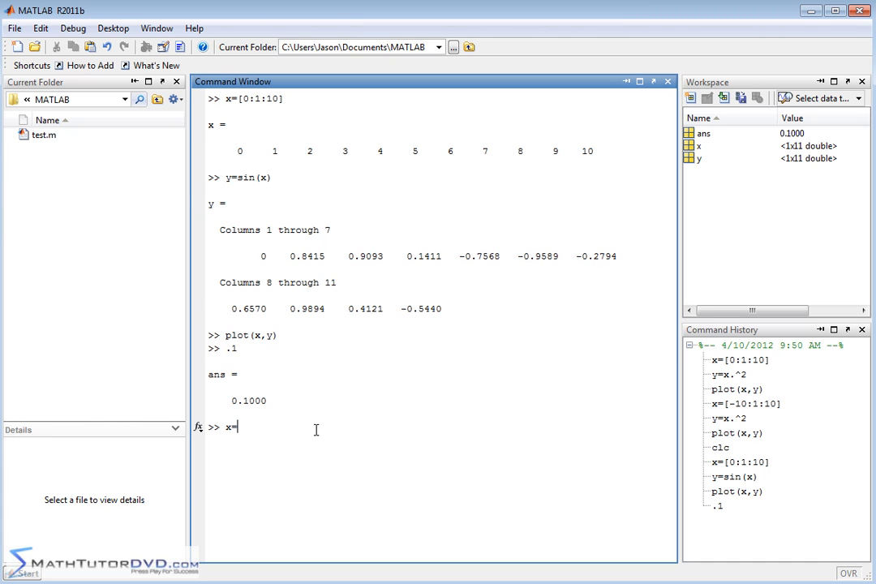
{"action": "type", "text": "[0"}
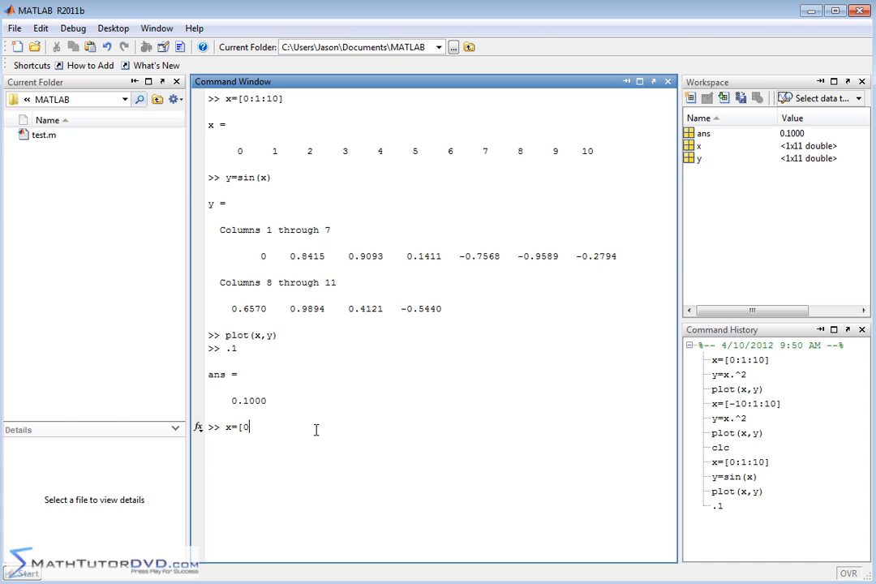
{"action": "type", "text": ":0.1:"}
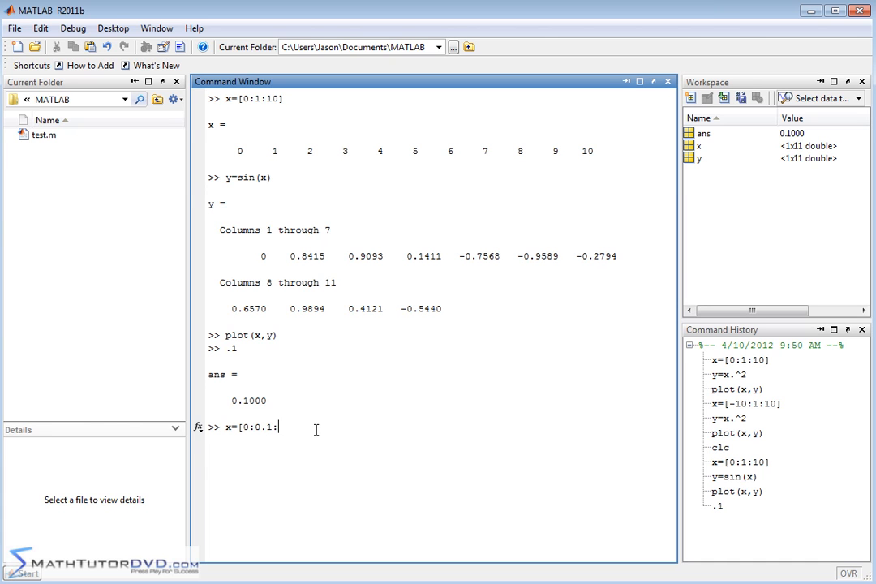
{"action": "type", "text": "10"}
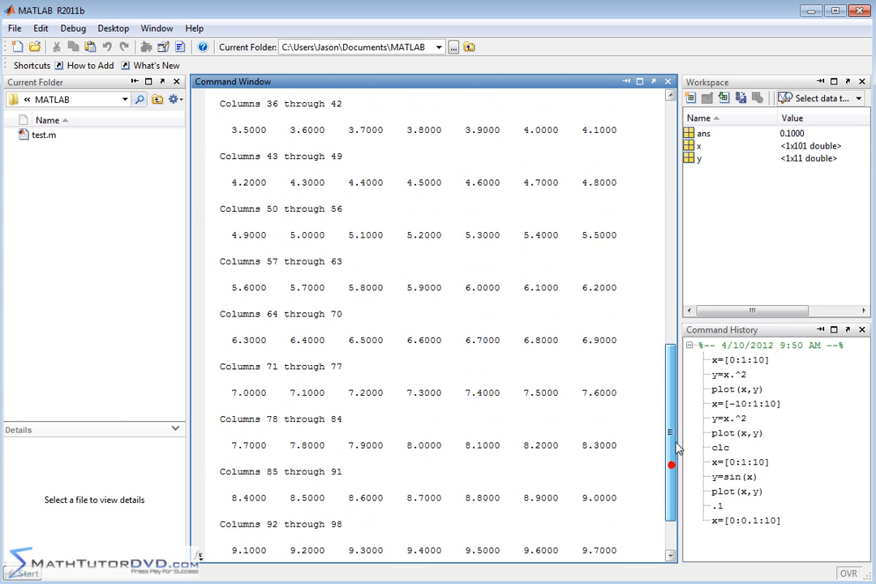
- Recompute y=sin(x); over the 101 points with output suppressed, then clear with clc
{"action": "scroll", "scroll_direction": "down", "scroll_amount": 3}
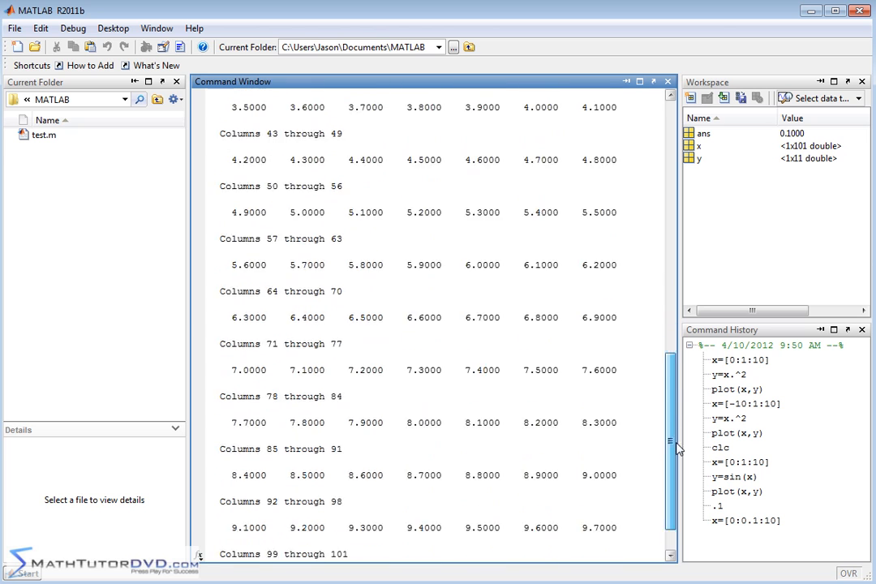
{"action": "scroll", "scroll_direction": "down", "scroll_amount": 3}
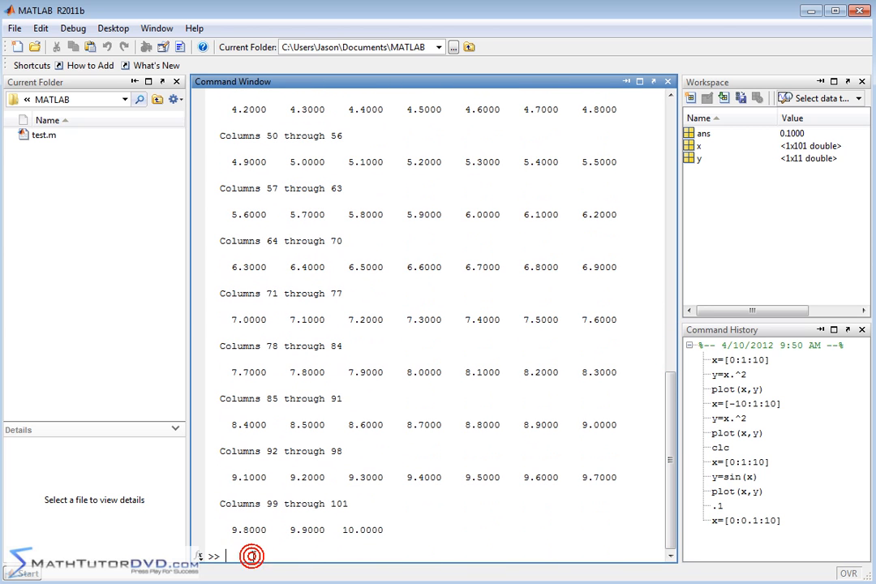
{"action": "type", "text": "y="}
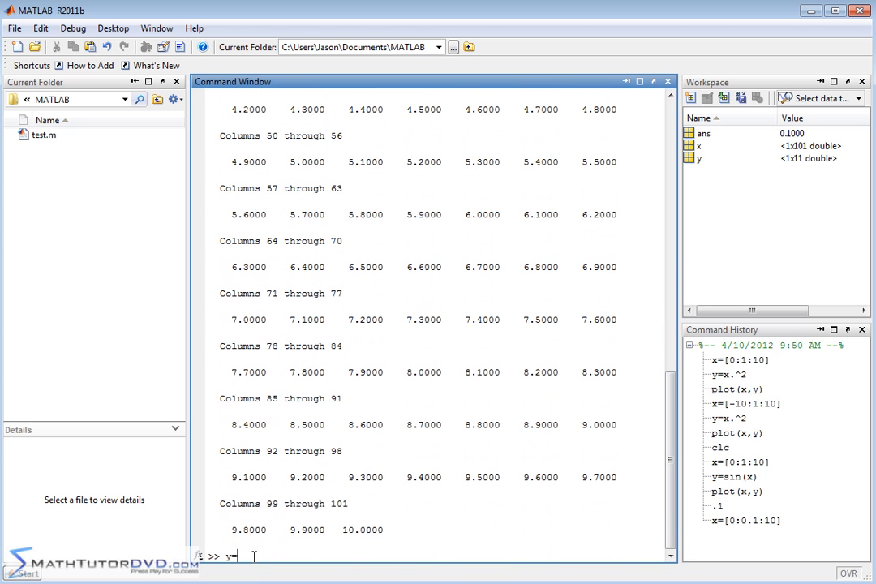
{"action": "type", "text": "sin(x"}
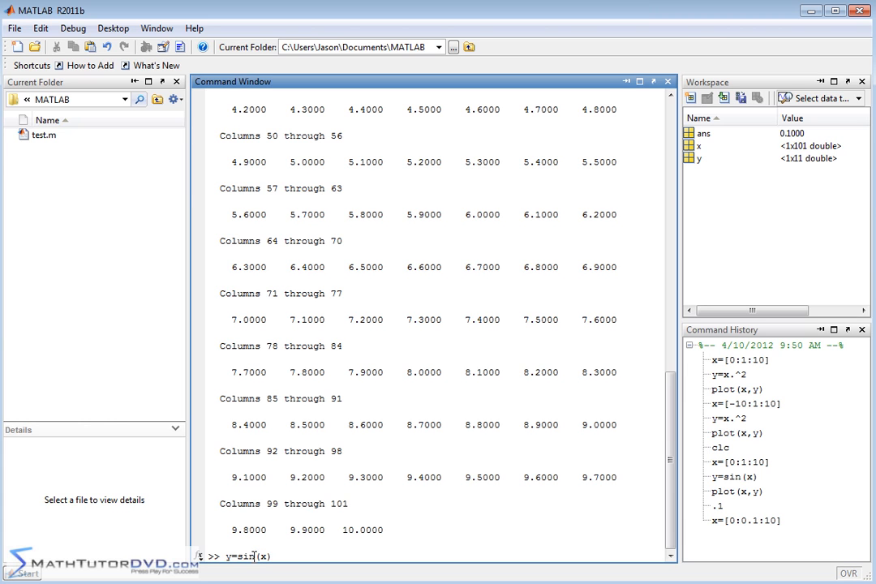
{"action": "mouse_move", "coordinate": [279, 357]}
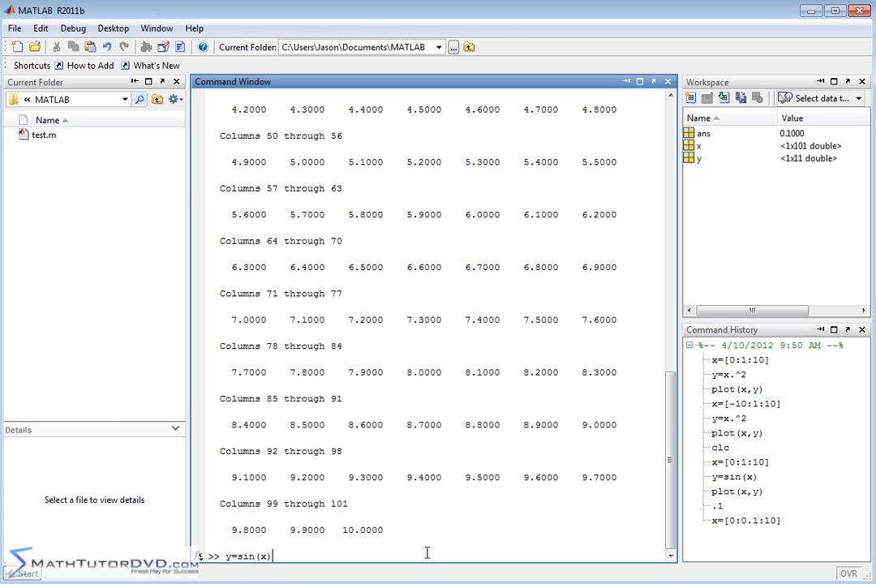
{"action": "type", "text": ";"}
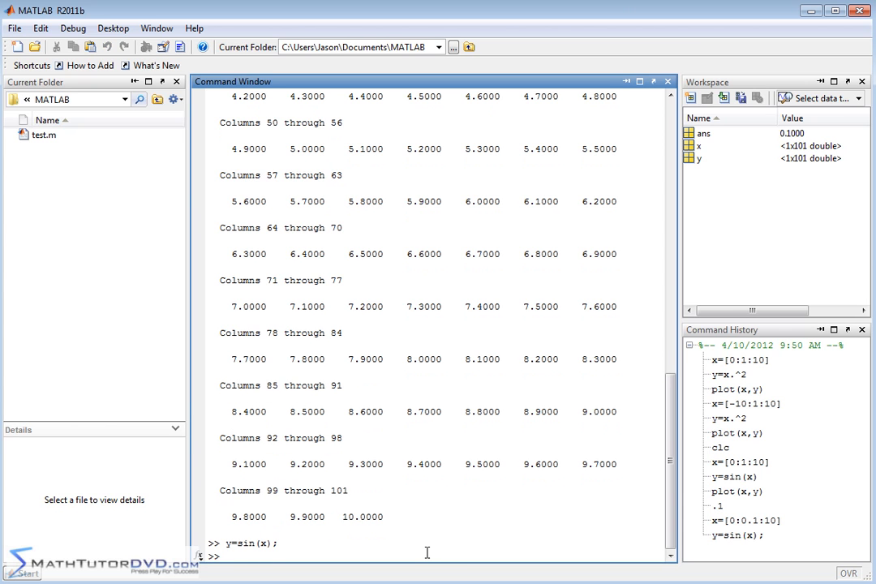
{"action": "type", "text": "c"}
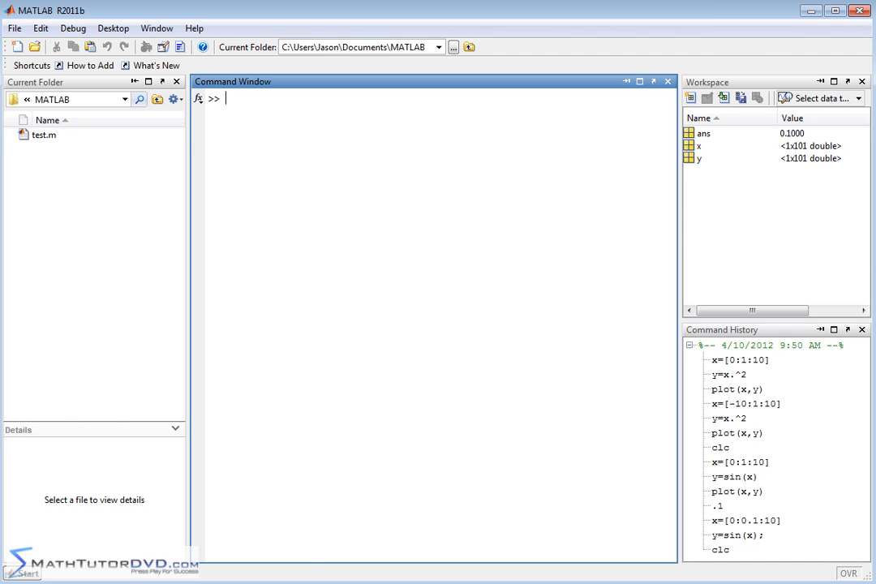
{"action": "mouse_move", "coordinate": [701, 154]}
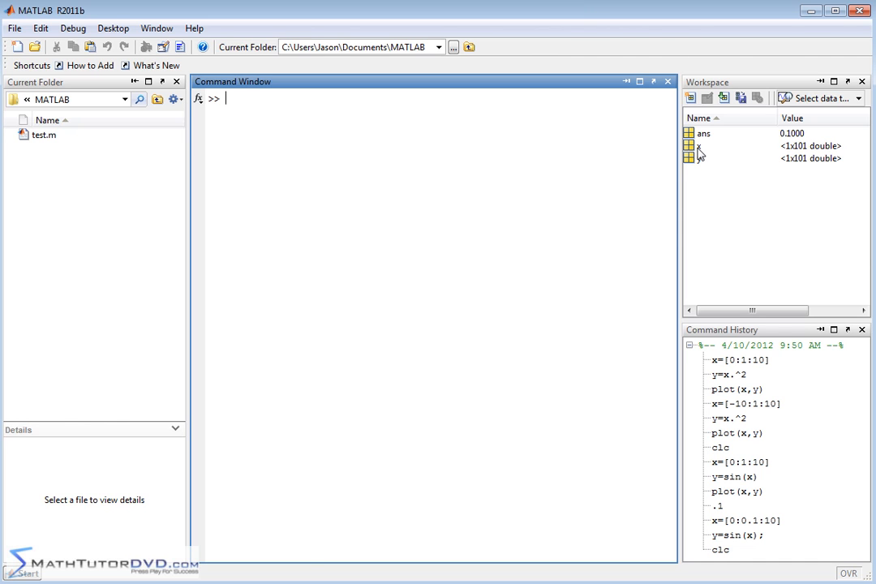
{"action": "mouse_move", "coordinate": [808, 154]}
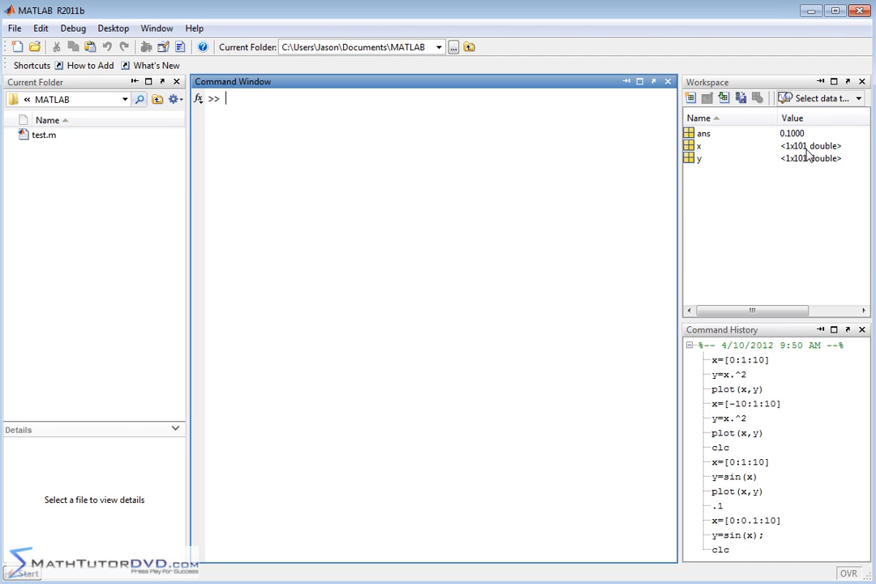
{"action": "mouse_move", "coordinate": [800, 166]}
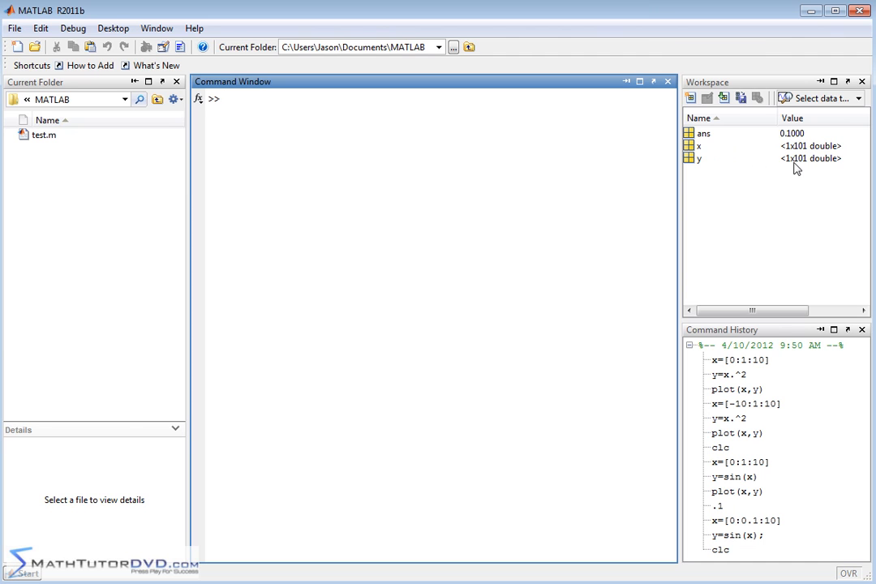
{"action": "mouse_move", "coordinate": [285, 109]}
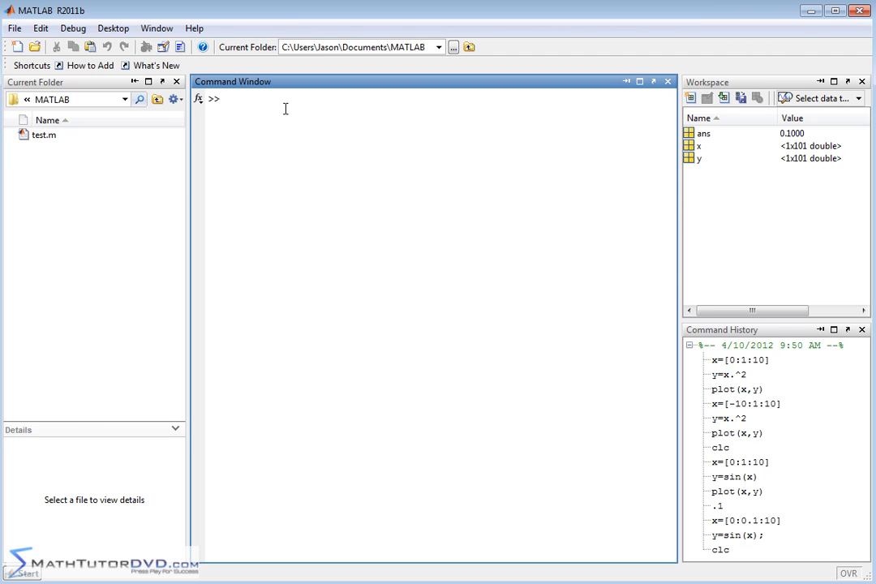
{"action": "type", "text": "plot(x,y"}
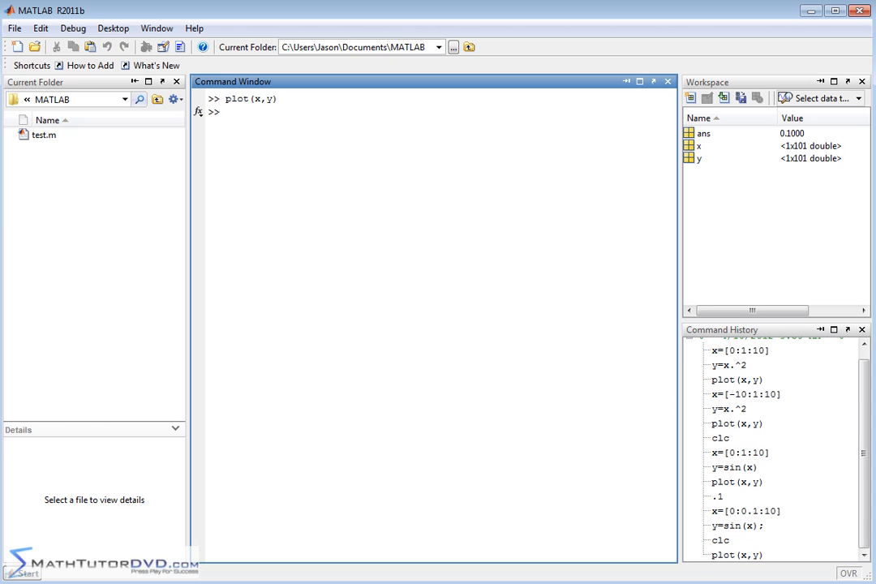
- Run plot(x,y) to draw the smooth sine curve from 0 to 10
{"action": "key", "text": "enter"}
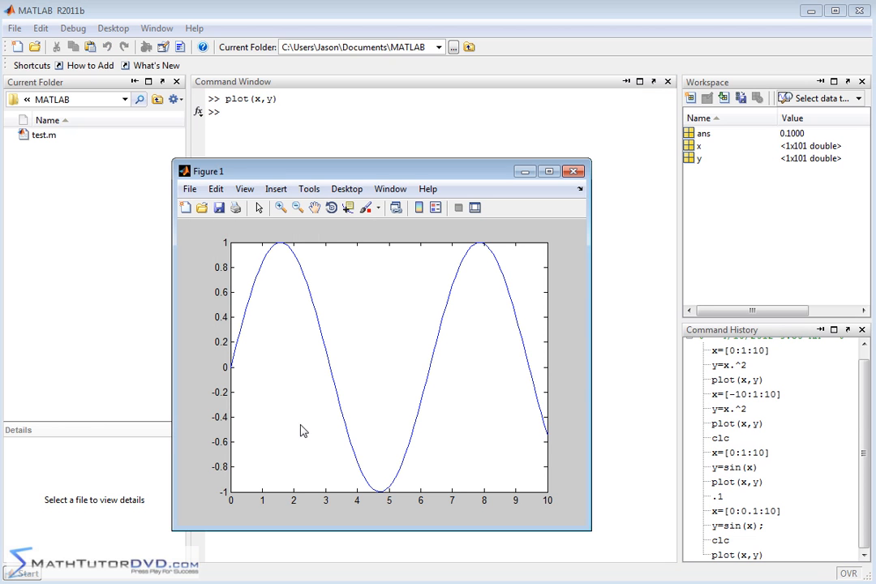
{"action": "mouse_move", "coordinate": [537, 429]}
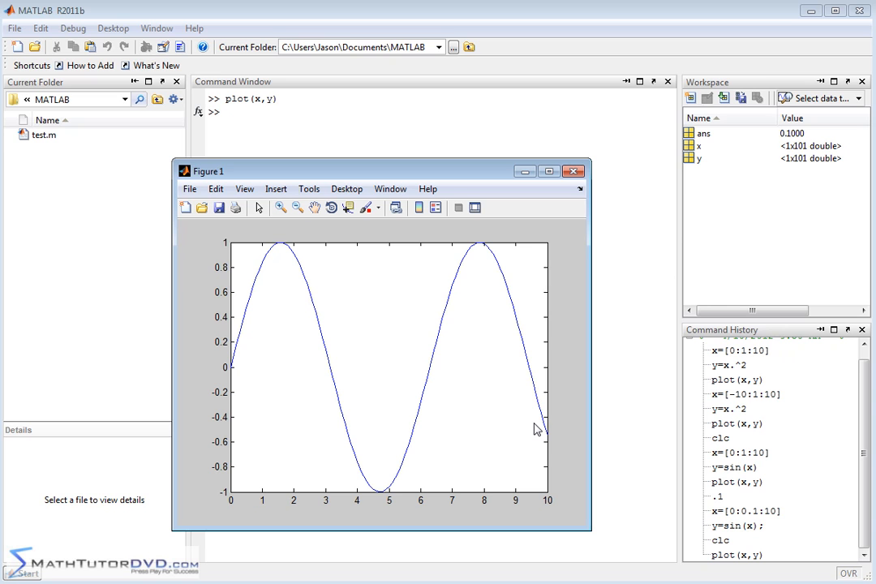
{"action": "mouse_move", "coordinate": [455, 281]}
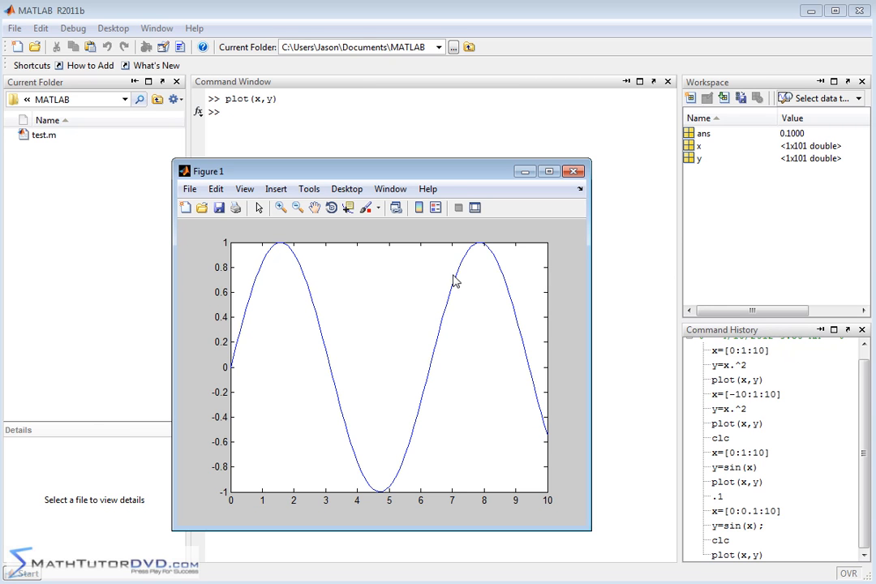
{"action": "mouse_move", "coordinate": [422, 438]}
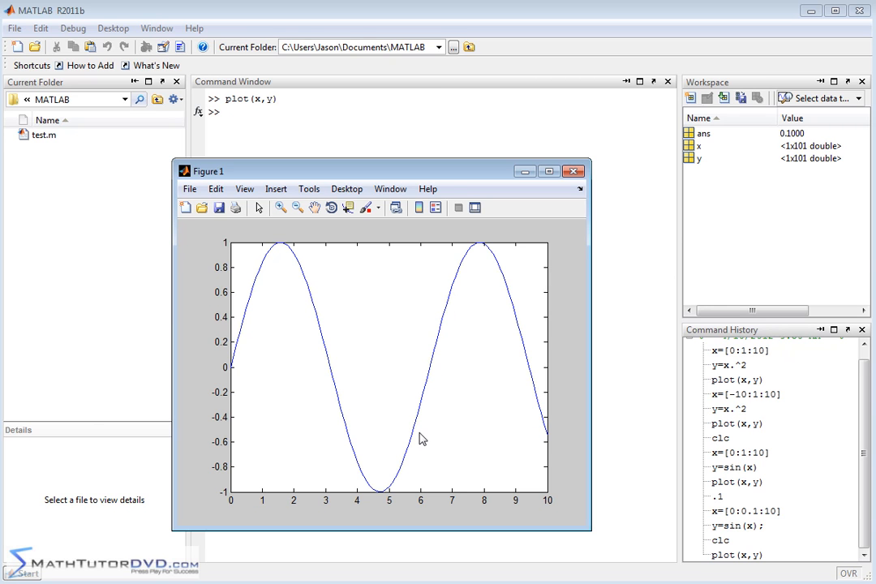
{"action": "mouse_move", "coordinate": [338, 357]}
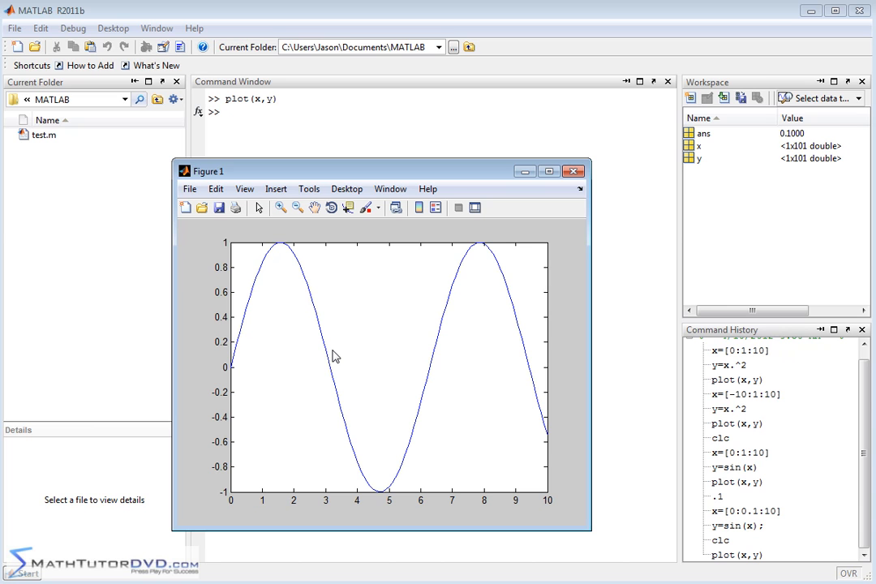
{"action": "mouse_move", "coordinate": [331, 305]}
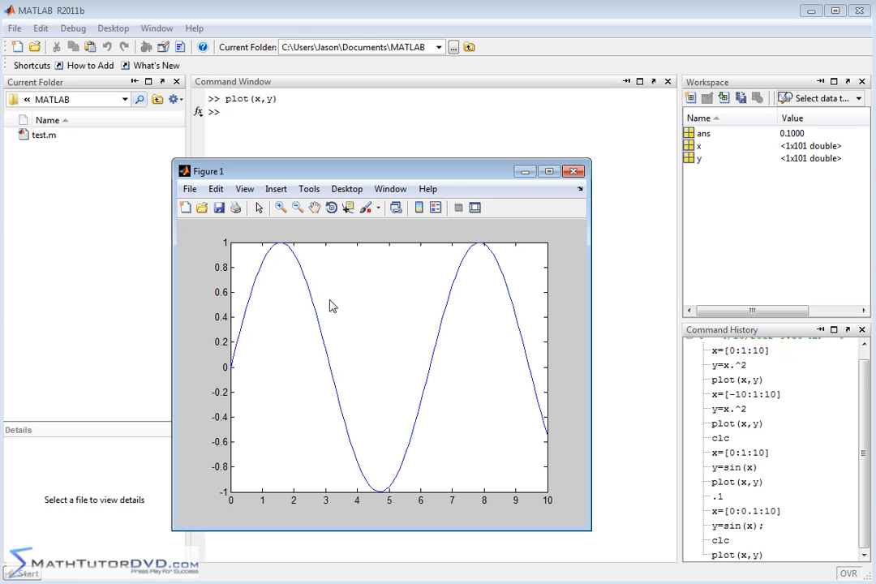
{"action": "mouse_move", "coordinate": [277, 305]}
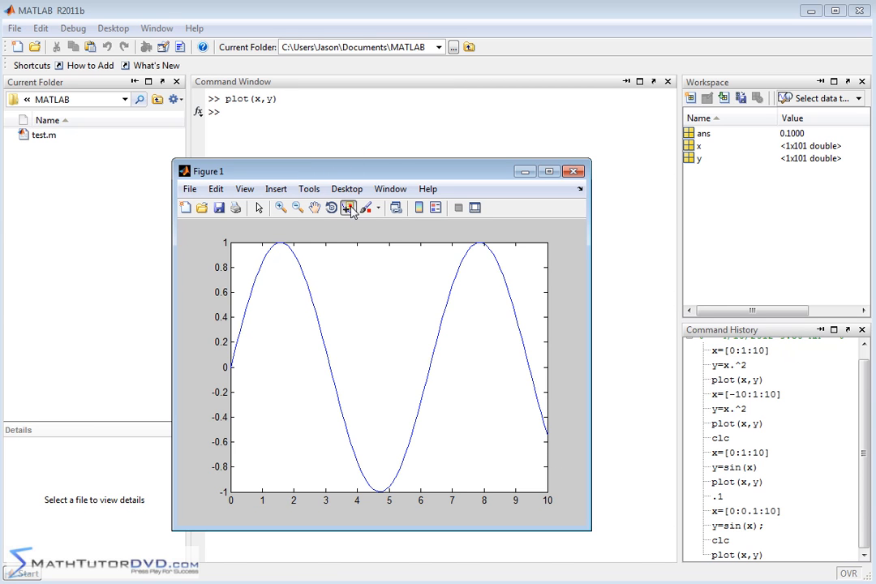
- Close the sine figure and clear the Command Window with clc
{"action": "left_click", "coordinate": [302, 274]}
{"action": "type", "text": "x"}
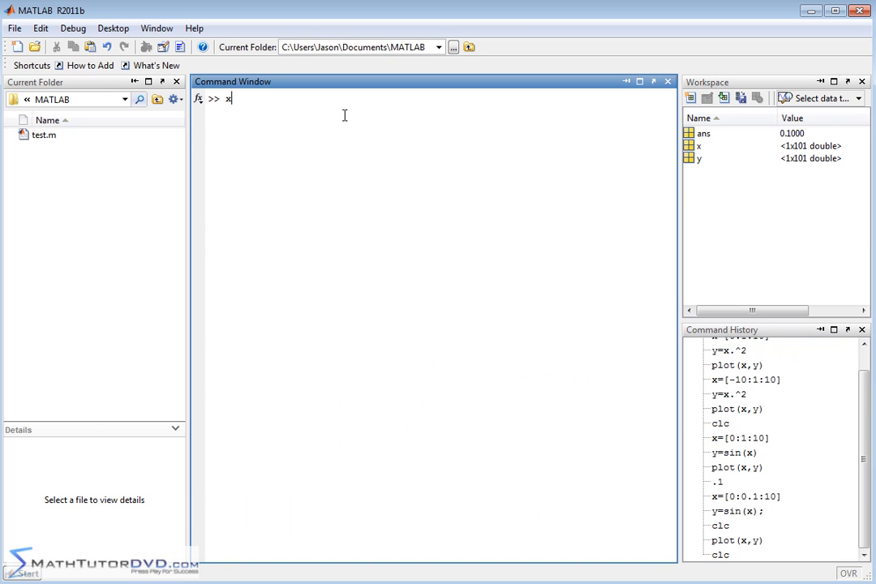
{"action": "key", "text": "enter"}
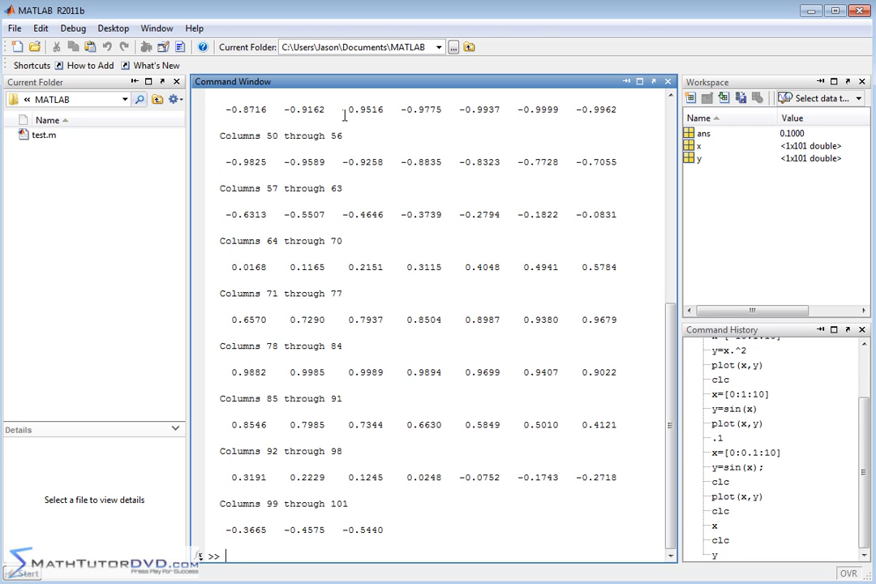
{"action": "type", "text": "clc"}
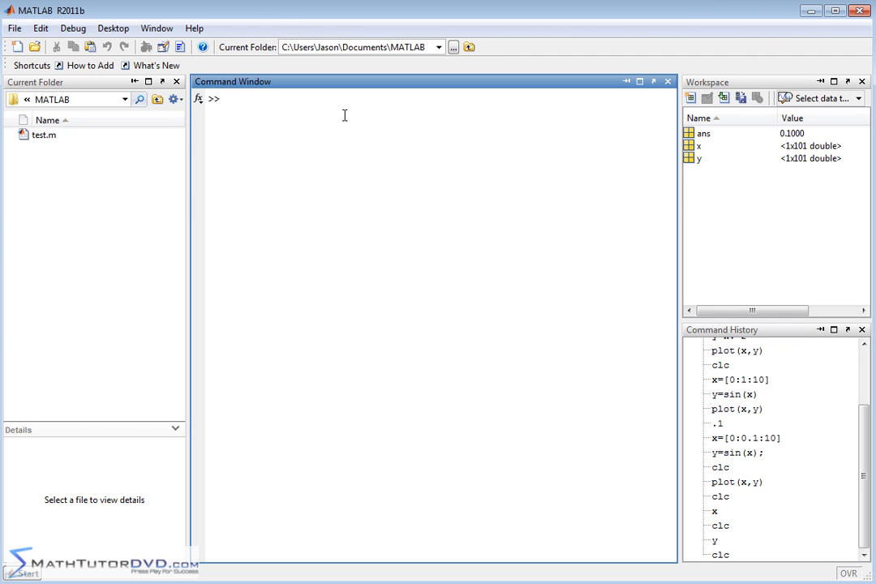
- Define g = cos(x) with output suppressed by the trailing semicolon
{"action": "type", "text": "g"}
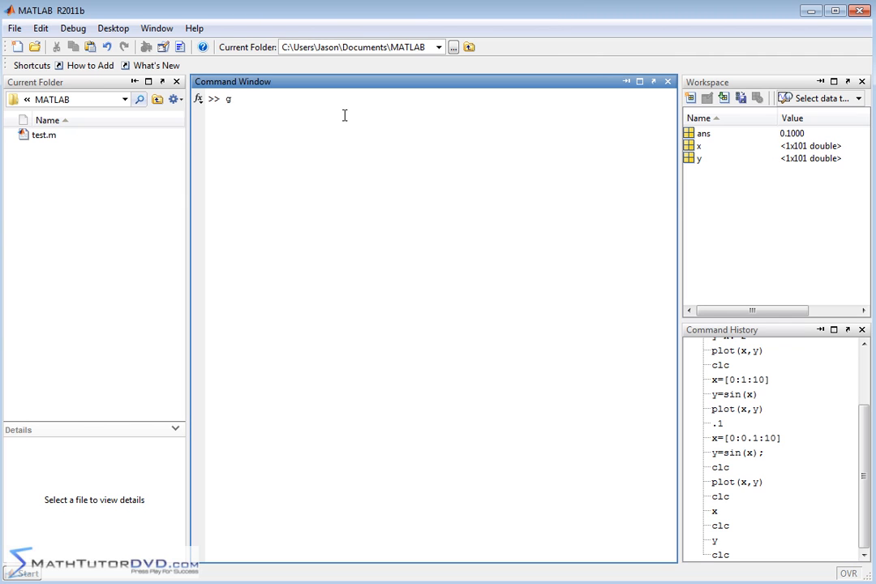
{"action": "type", "text": "=cos(x"}
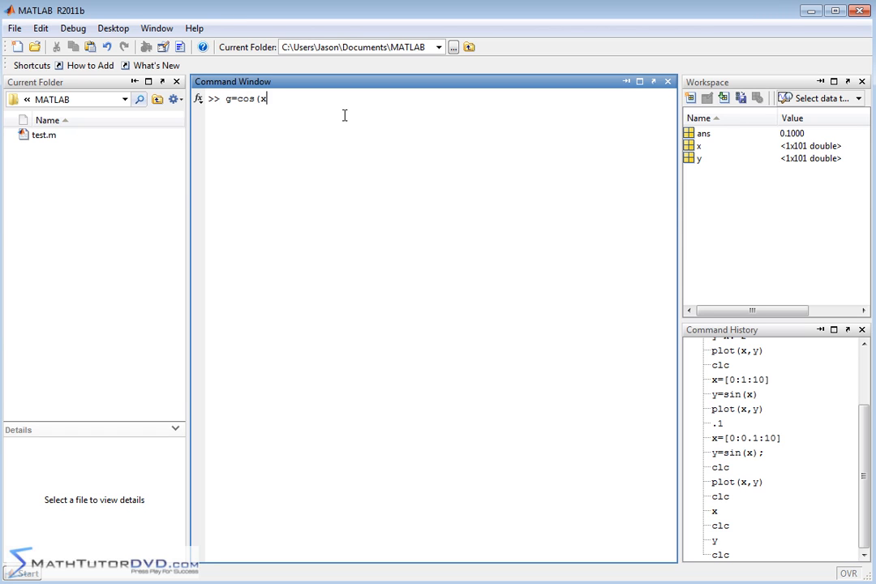
{"action": "type", "text": ")"}
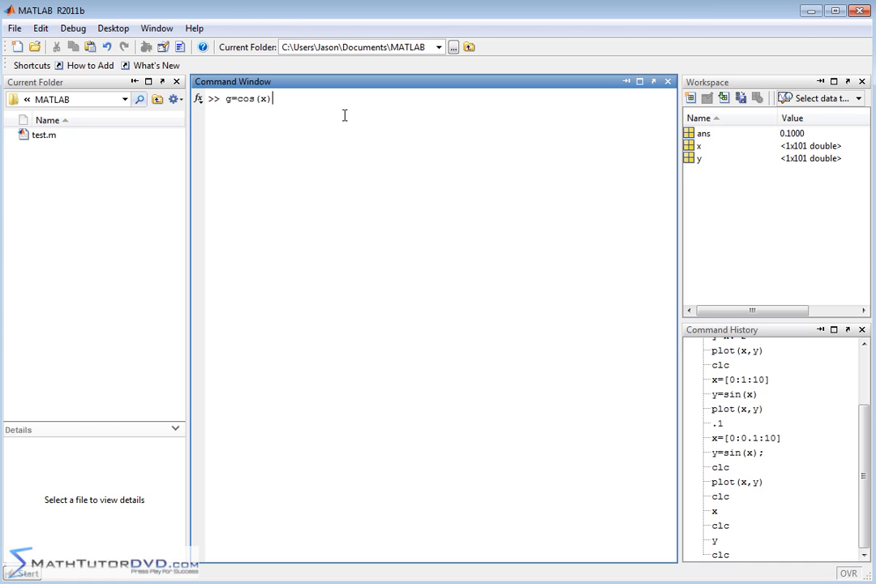
{"action": "type", "text": ";"}
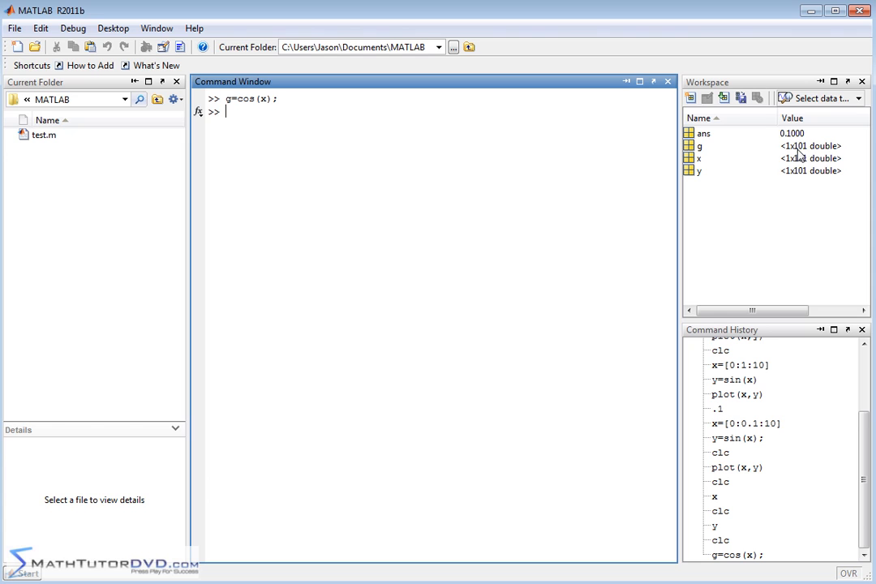
{"action": "mouse_move", "coordinate": [801, 178]}
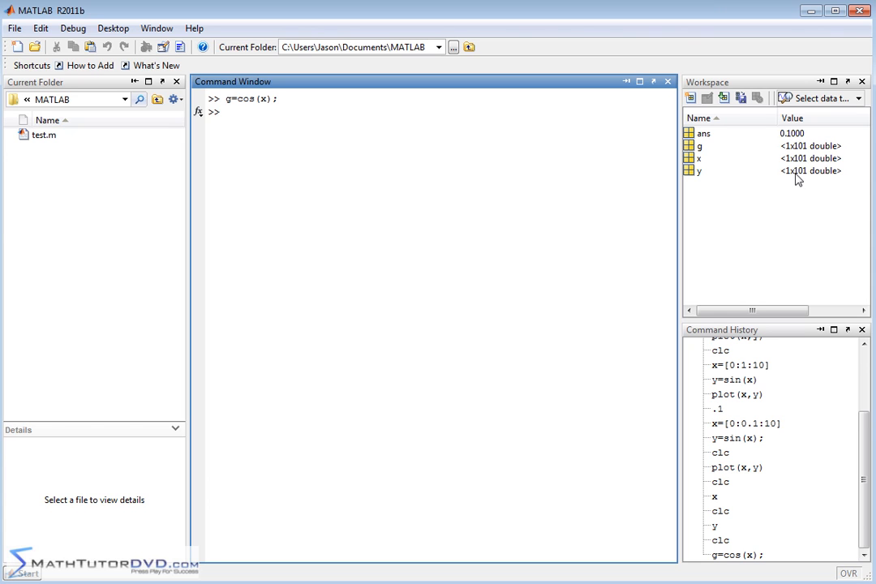
{"action": "mouse_move", "coordinate": [445, 101]}
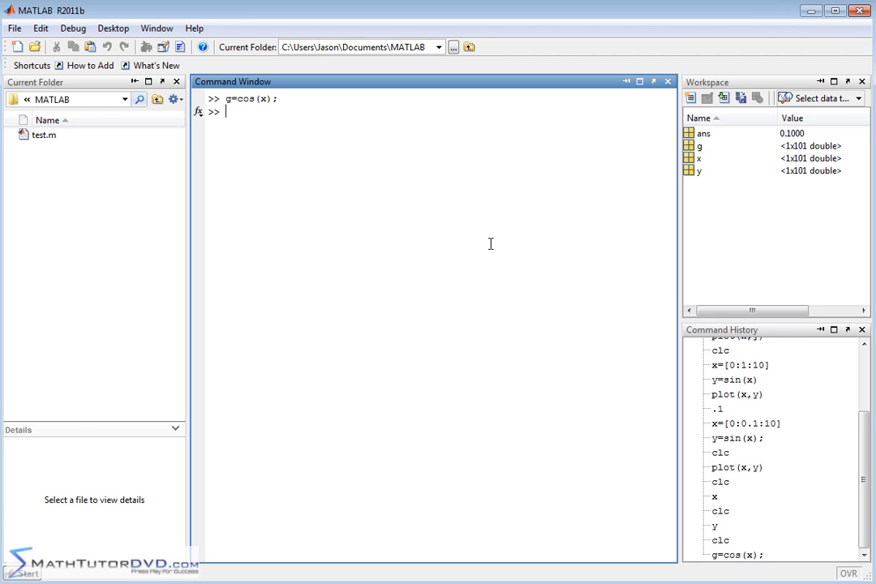
- Plot the cosine curve with plot(x,g), then leave the figure for the Command Window
{"action": "type", "text": "p"}
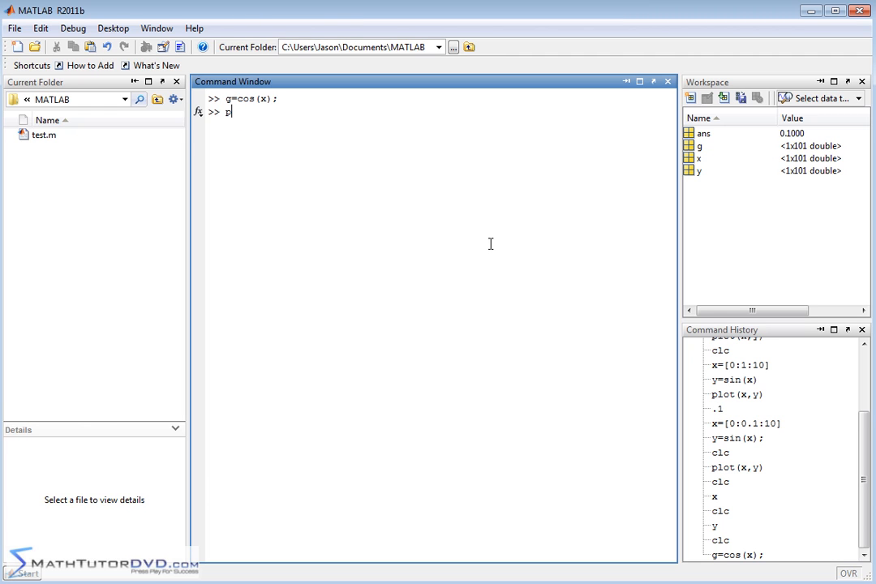
{"action": "type", "text": "plot(x"}
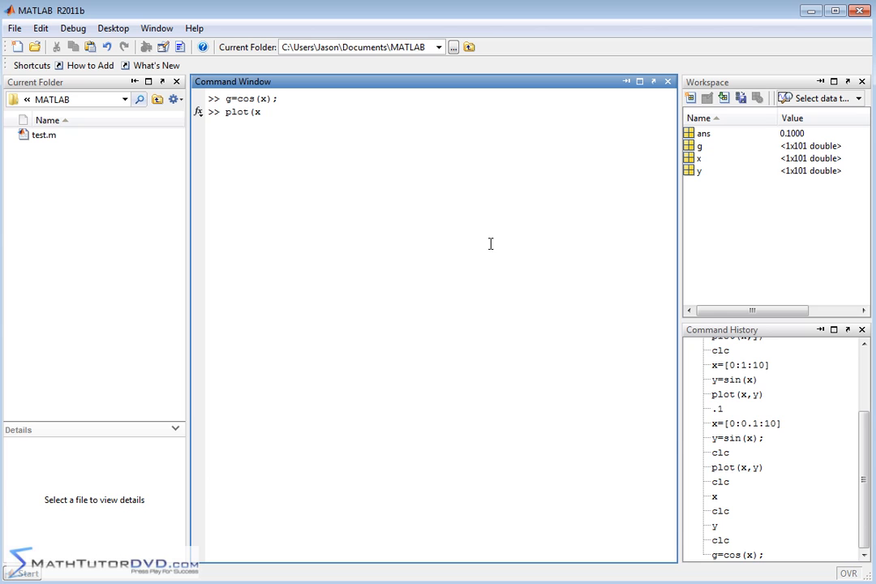
{"action": "type", "text": ",g)"}
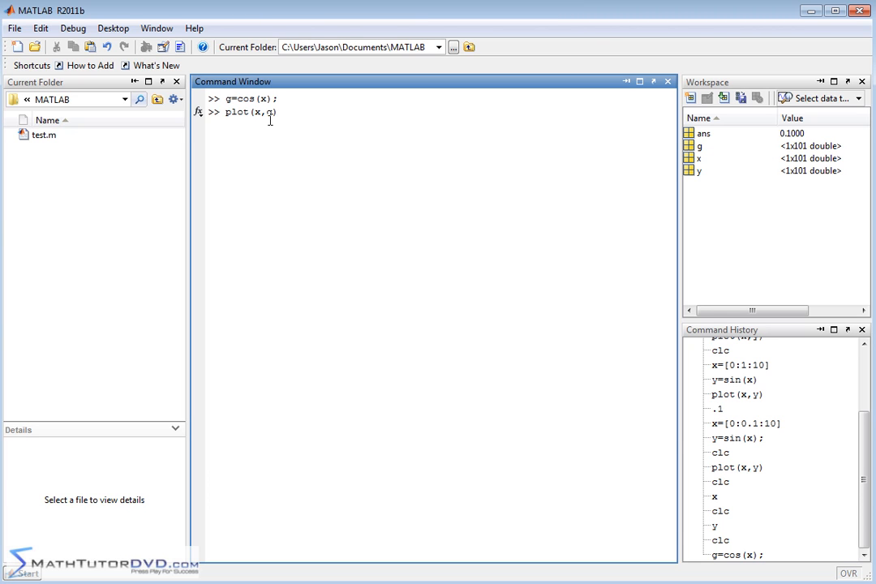
{"action": "mouse_move", "coordinate": [417, 225]}
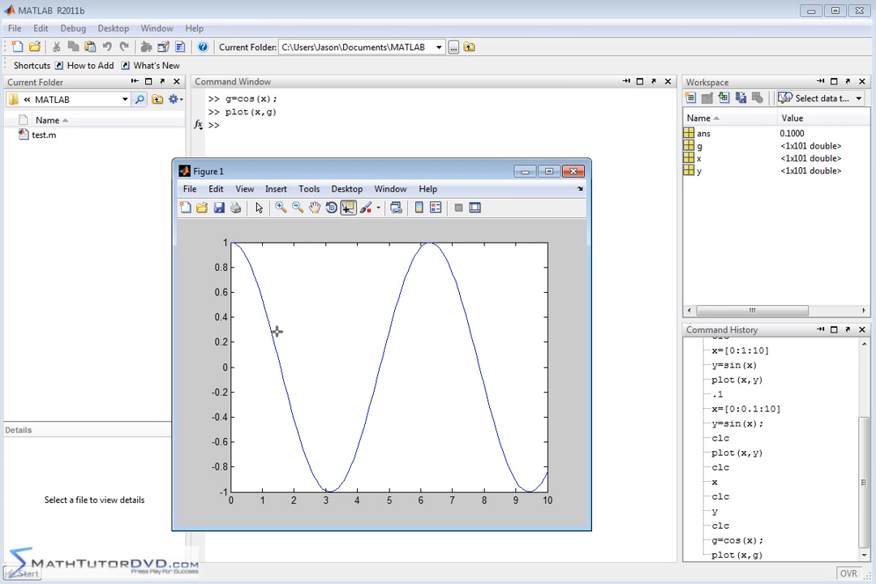
{"action": "mouse_move", "coordinate": [461, 289]}
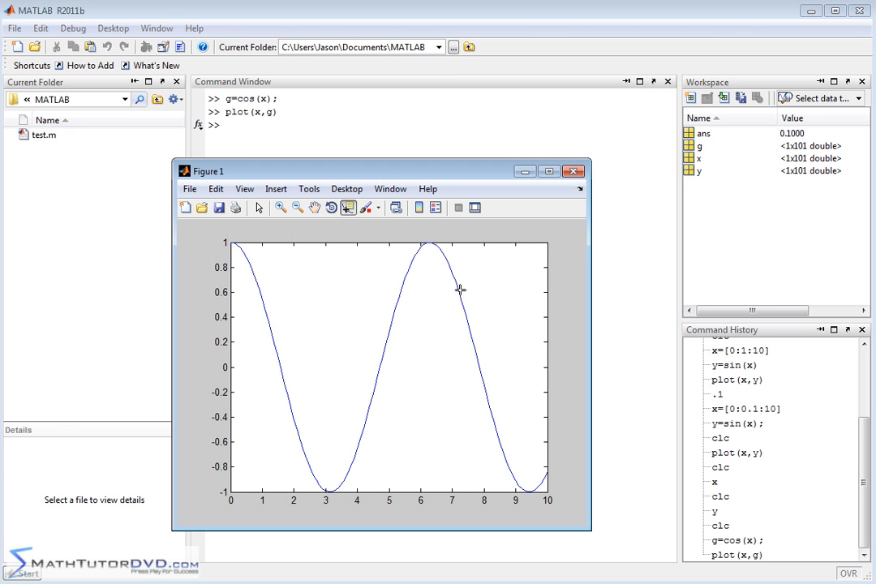
{"action": "left_click", "coordinate": [574, 170]}
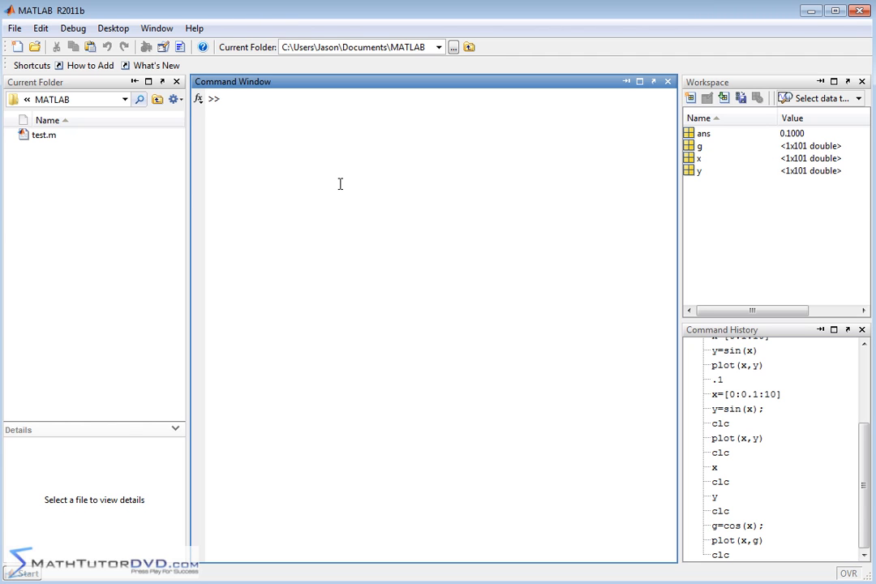
- Enter plot(x,y,x,g) to draw sine and cosine together over x from 0 to 10
{"action": "type", "text": "plot("}
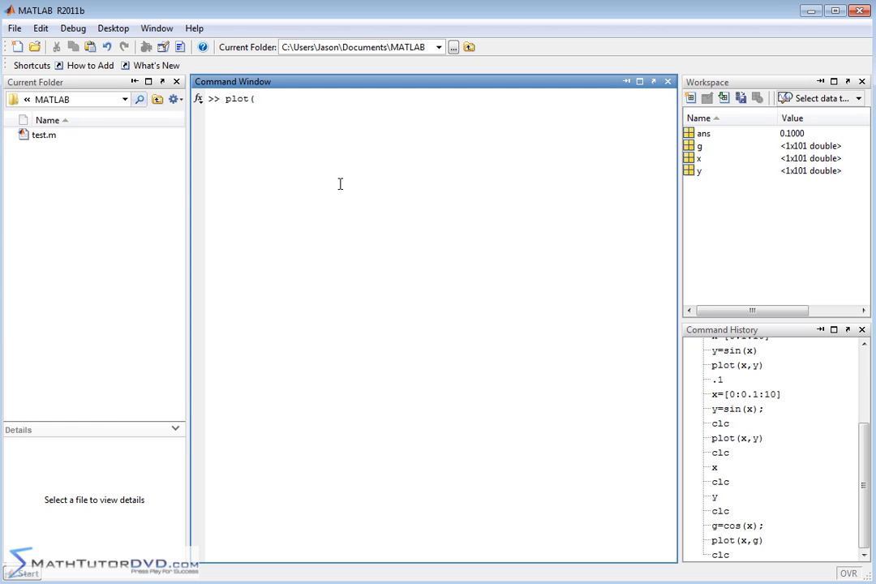
{"action": "type", "text": "x,"}
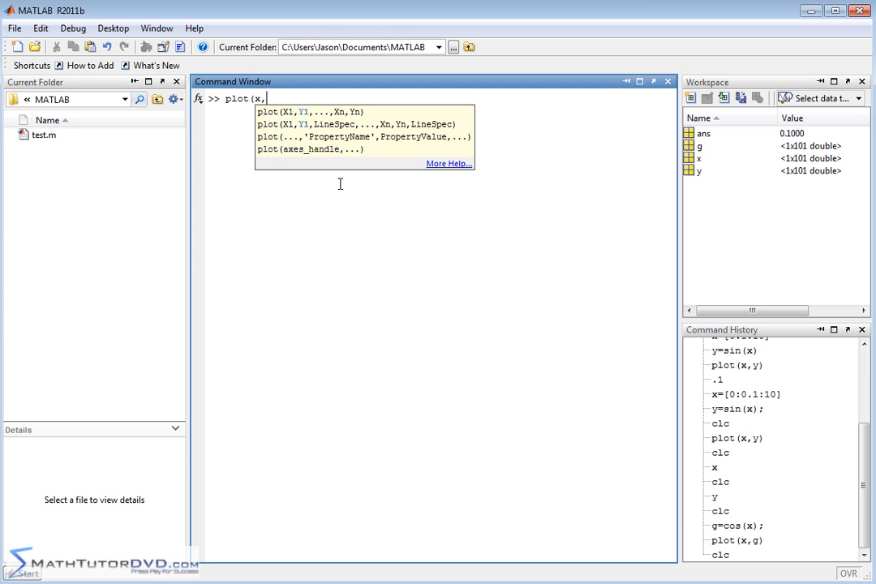
{"action": "type", "text": "y"}
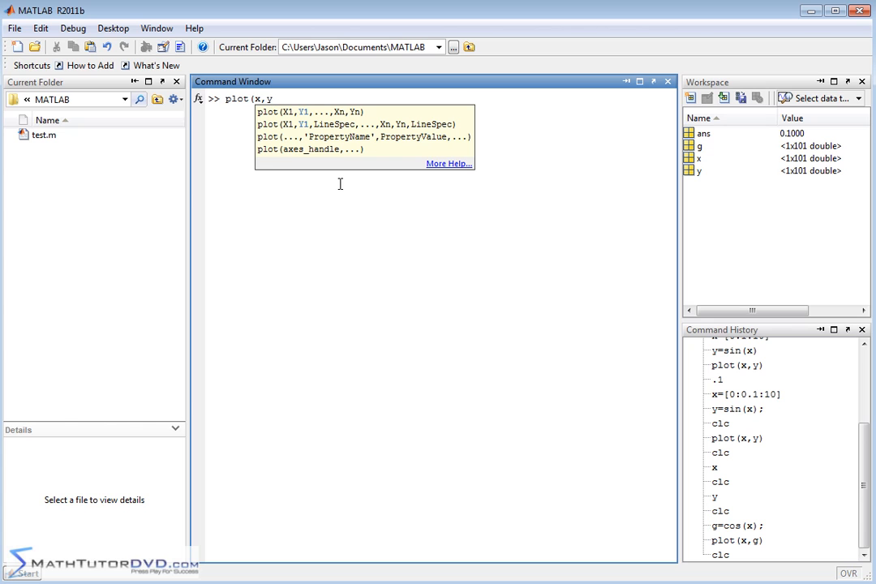
{"action": "type", "text": ","}
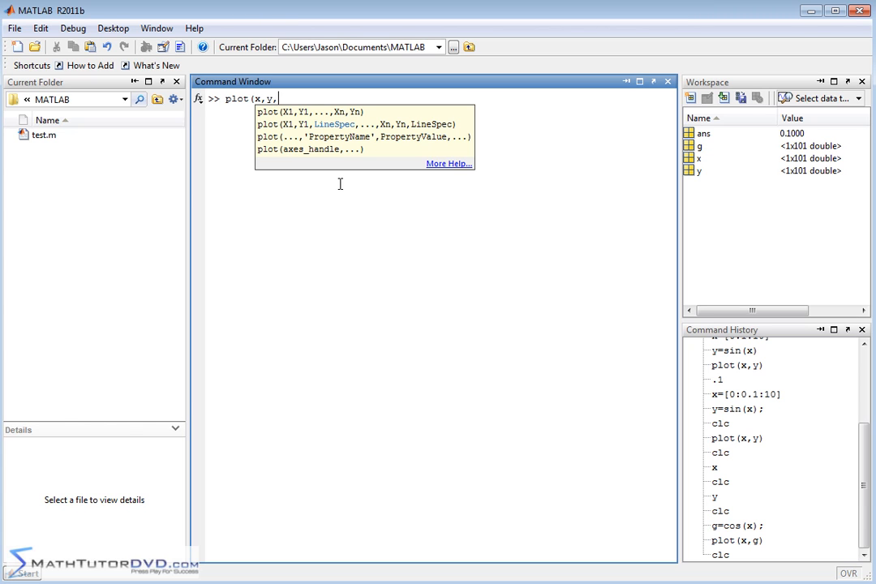
{"action": "type", "text": "x,g"}
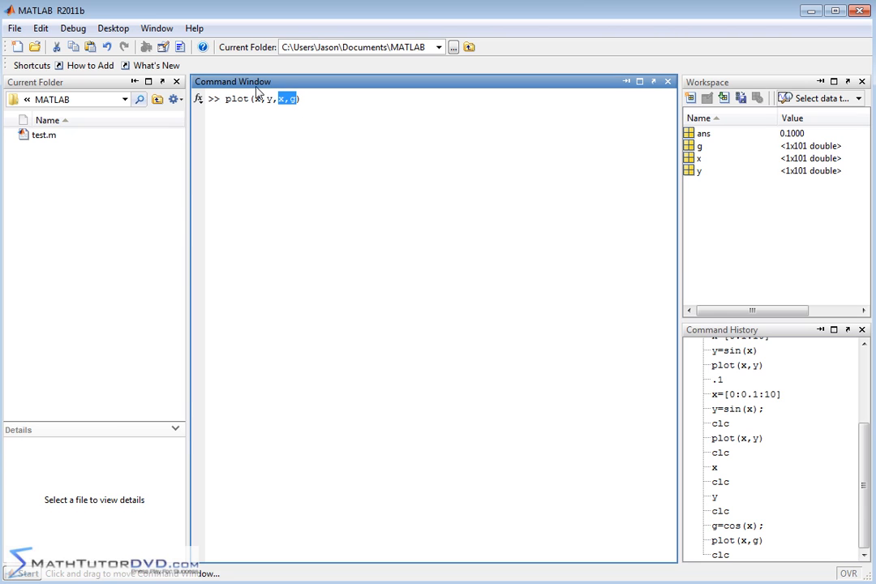
{"action": "mouse_move", "coordinate": [282, 85]}
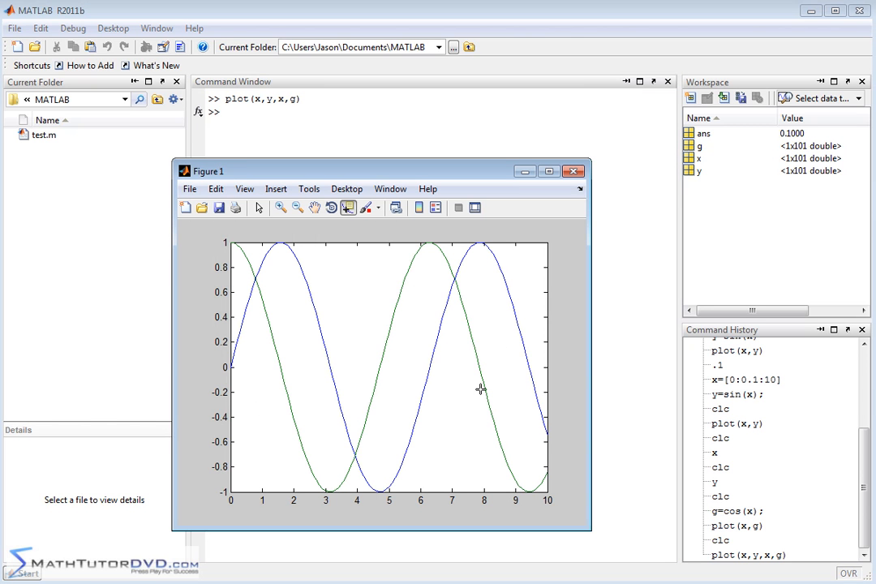
{"action": "mouse_move", "coordinate": [500, 338]}
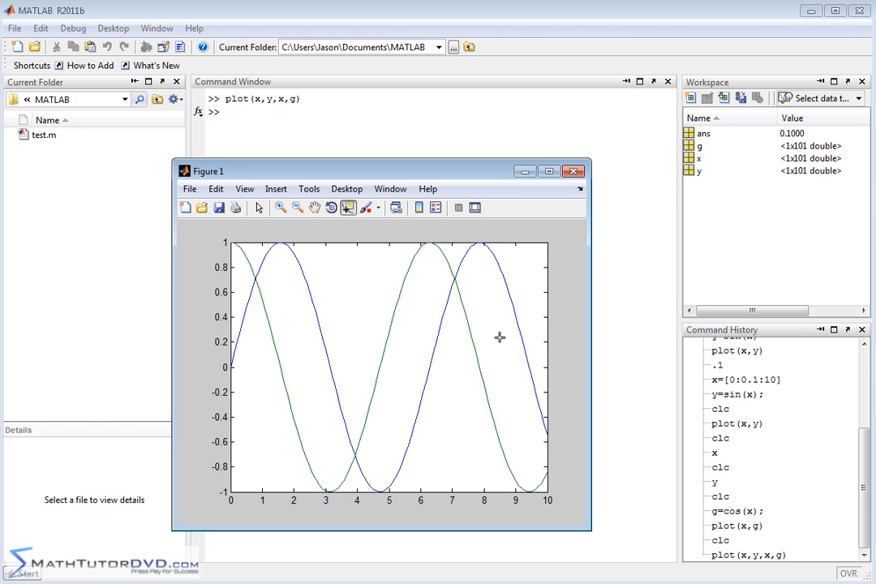
{"action": "mouse_move", "coordinate": [305, 257]}
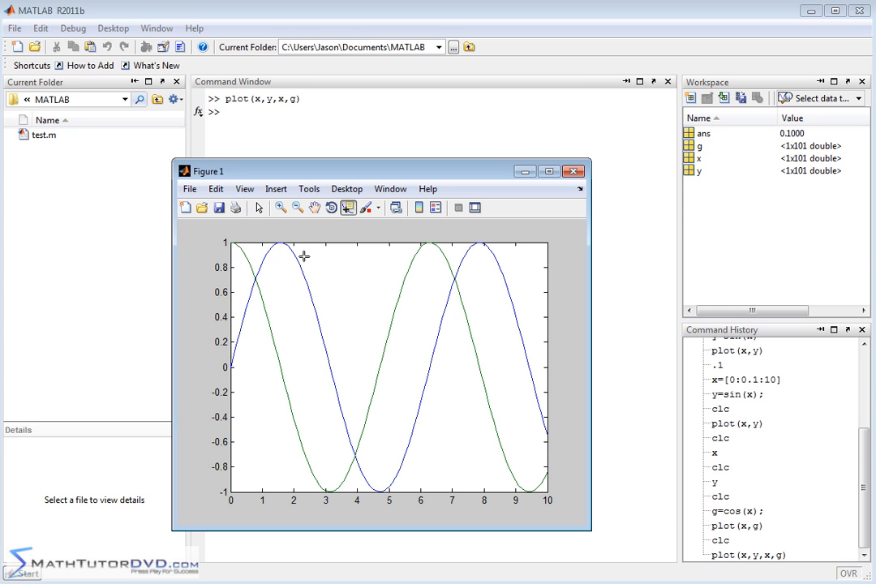
{"action": "mouse_move", "coordinate": [305, 340]}
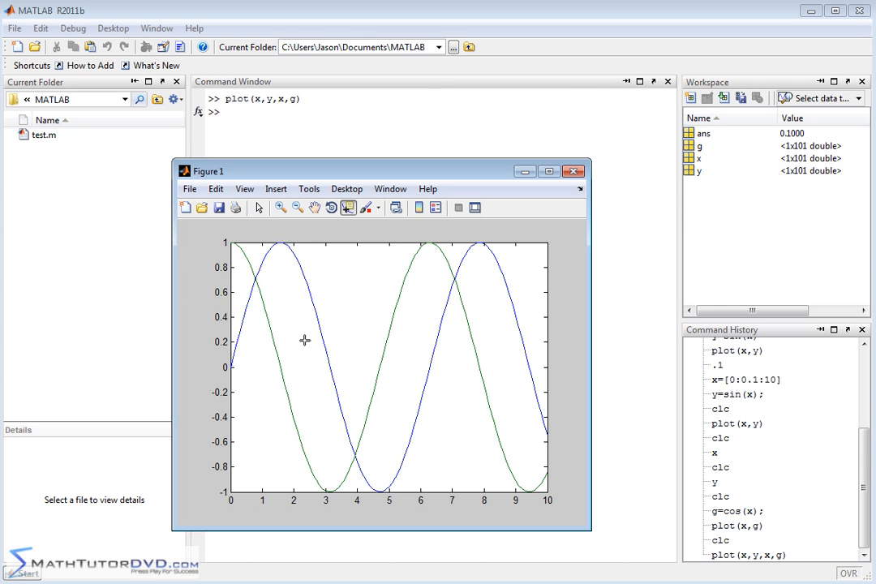
{"action": "mouse_move", "coordinate": [545, 412]}
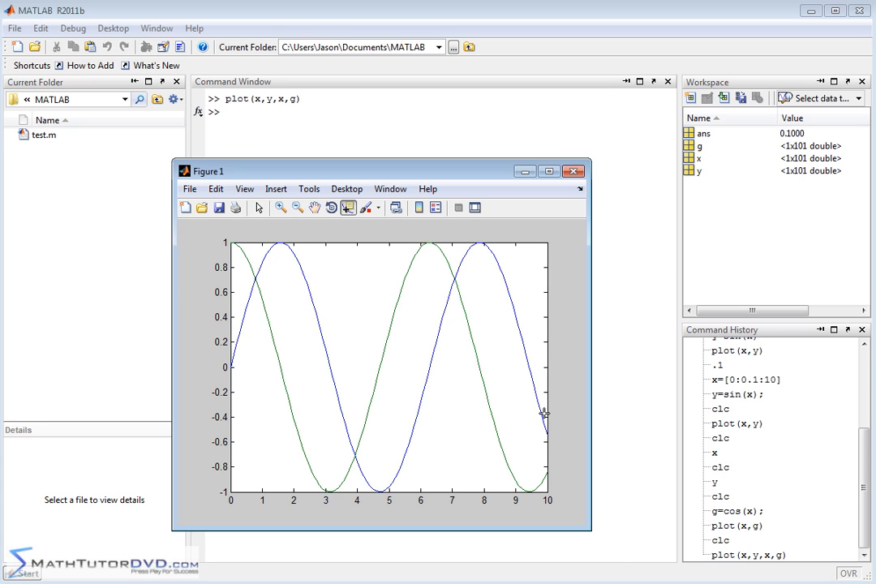
{"action": "mouse_move", "coordinate": [559, 399]}
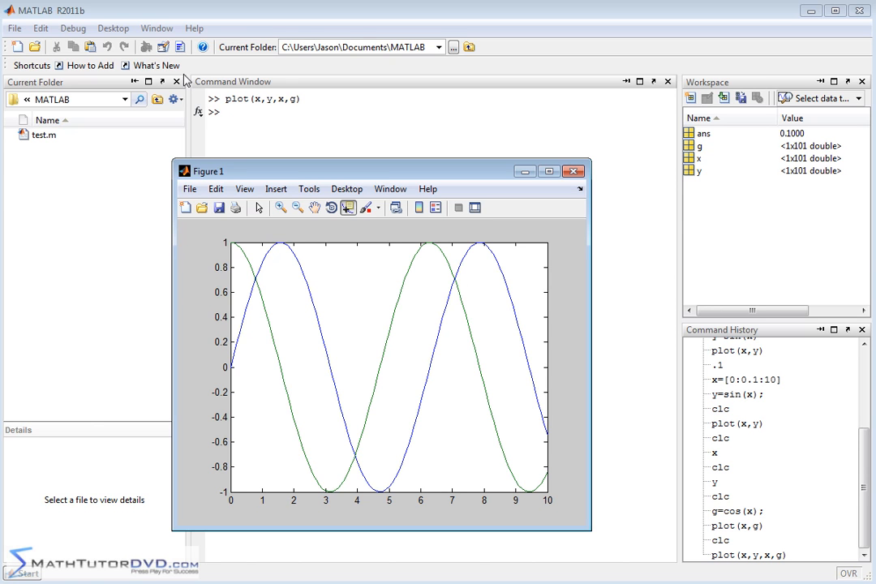
{"action": "mouse_move", "coordinate": [282, 276]}
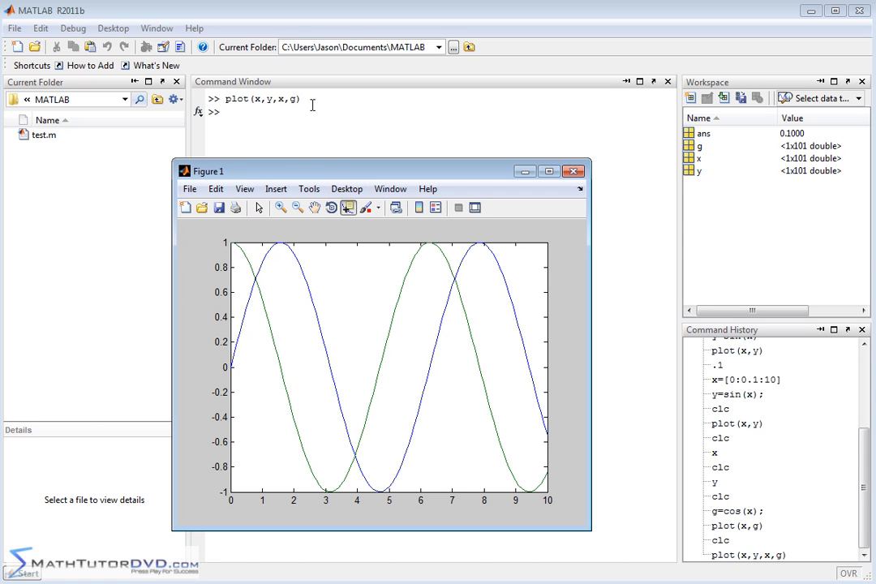
{"action": "mouse_move", "coordinate": [370, 177]}
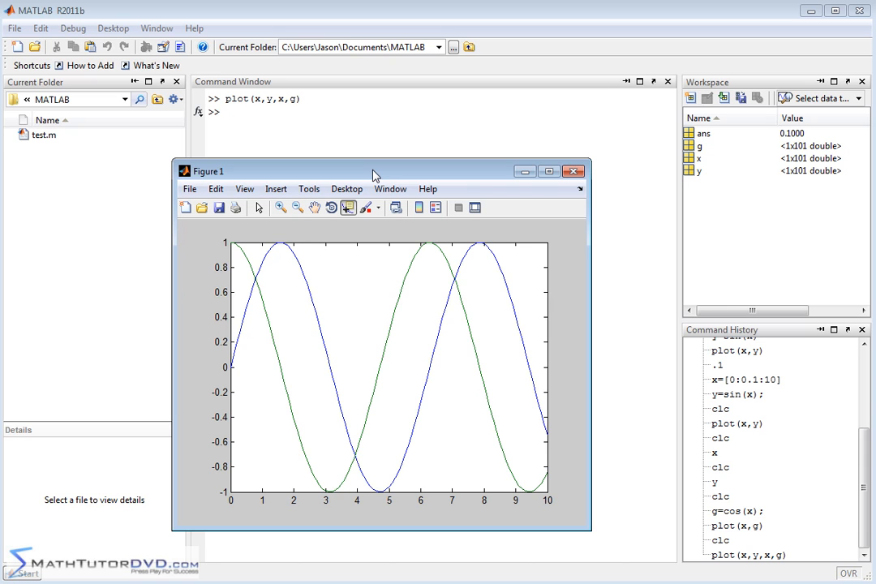
{"action": "mouse_move", "coordinate": [381, 172]}
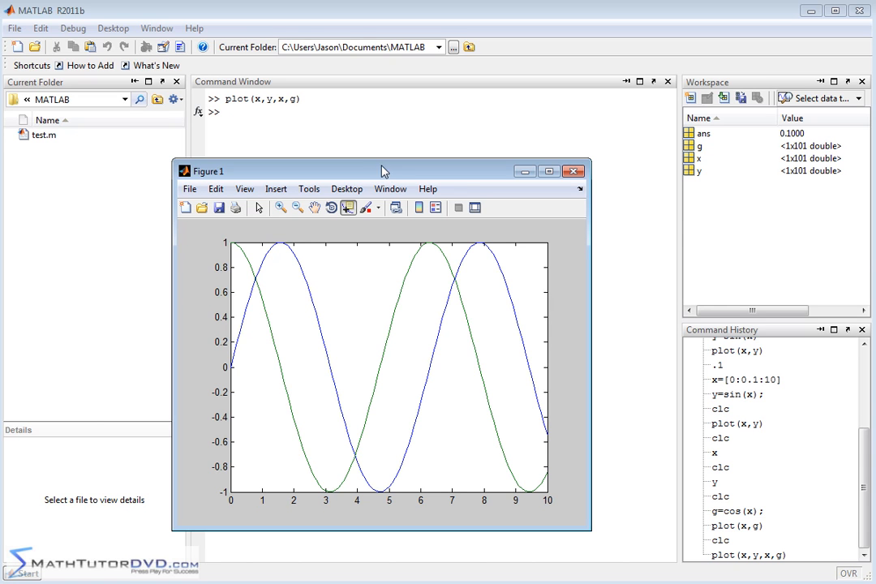
{"action": "mouse_move", "coordinate": [536, 347]}
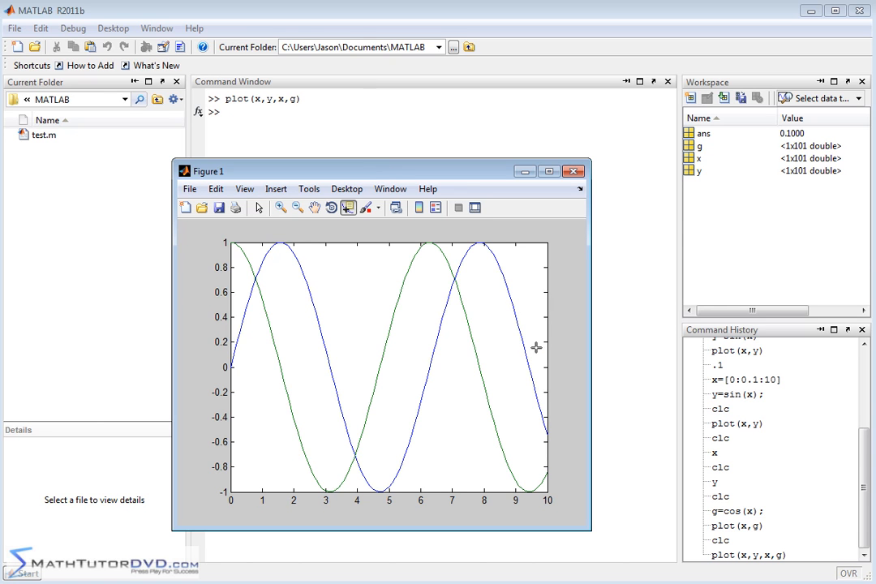
{"action": "mouse_move", "coordinate": [159, 370]}
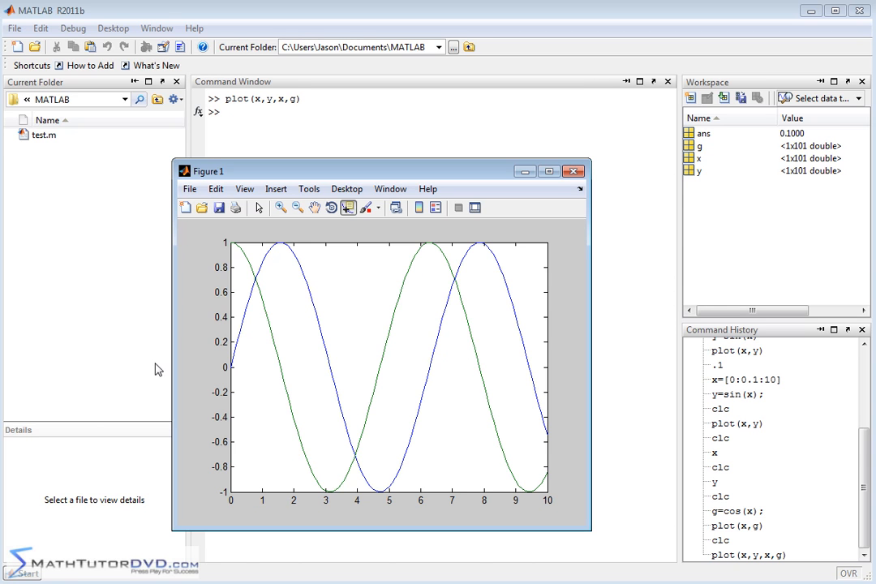
{"action": "mouse_move", "coordinate": [581, 364]}
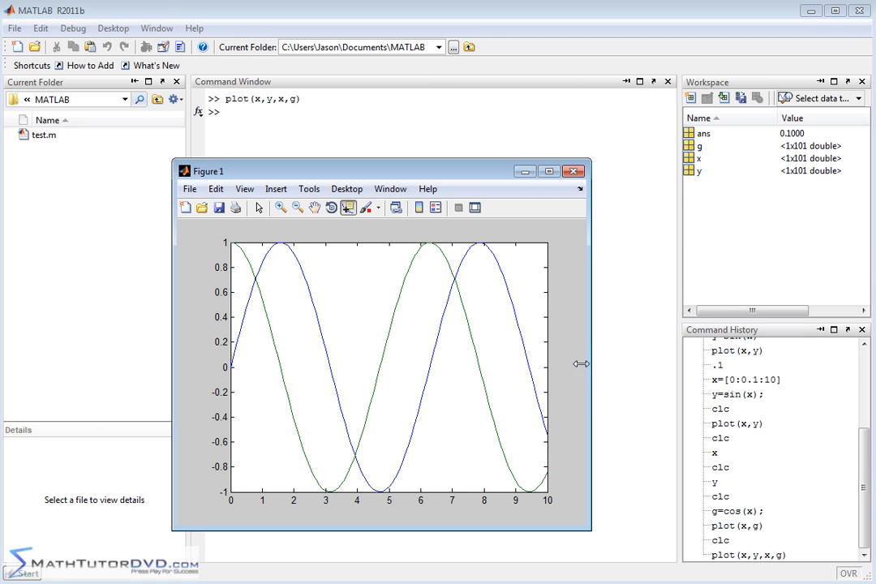